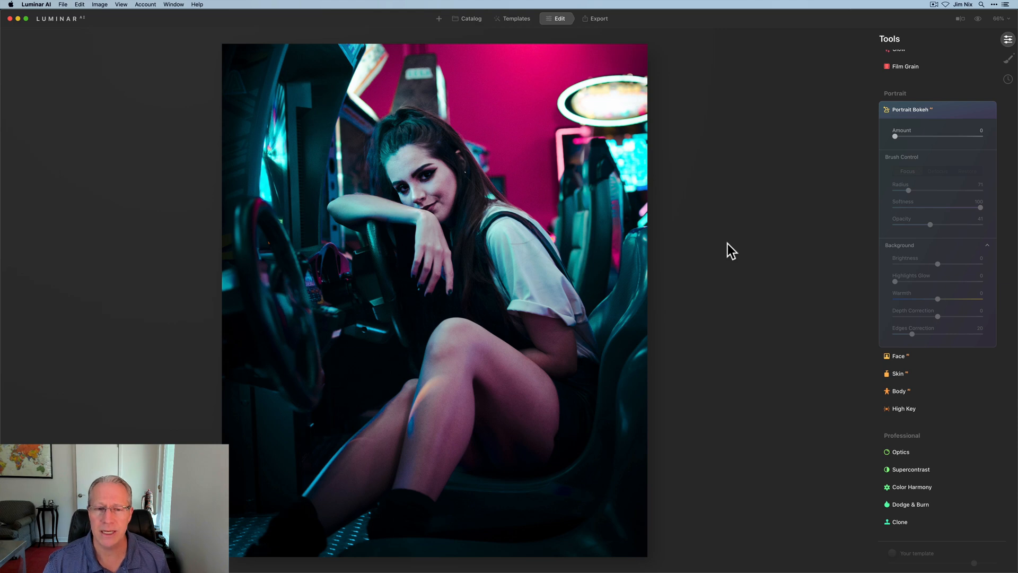
pyautogui.moveTo(849, 310)
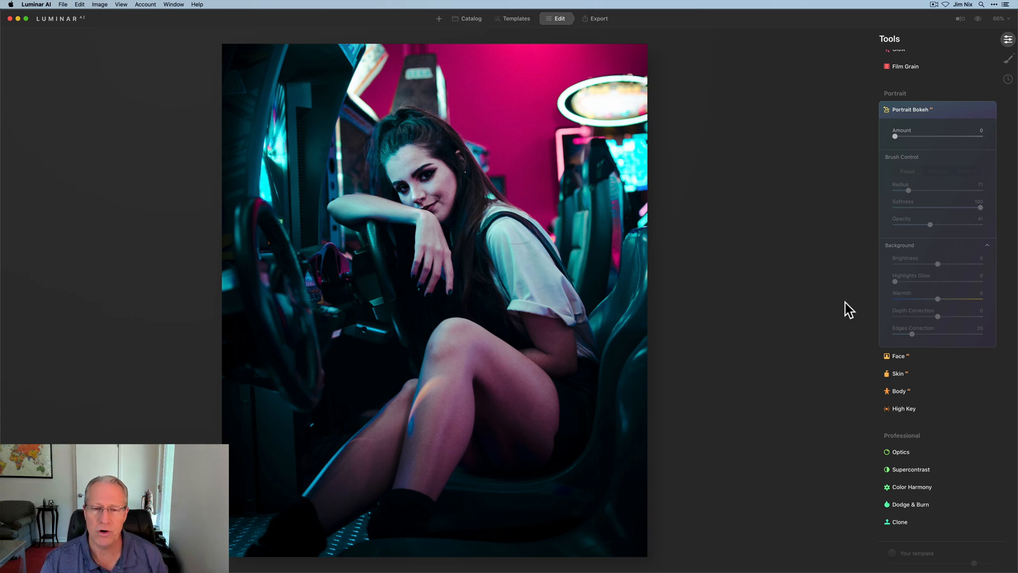
pyautogui.moveTo(941, 125)
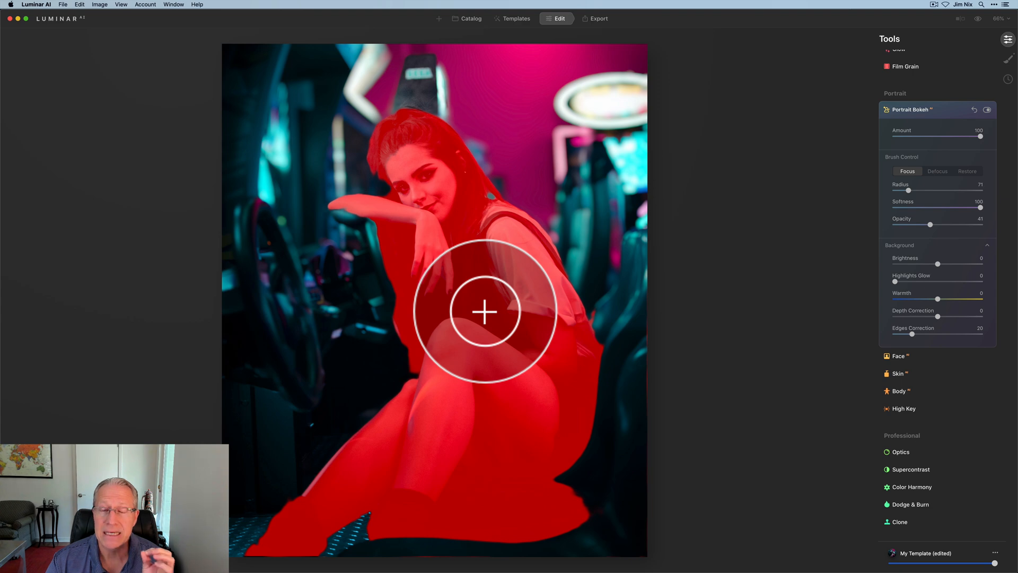
pyautogui.moveTo(492, 316)
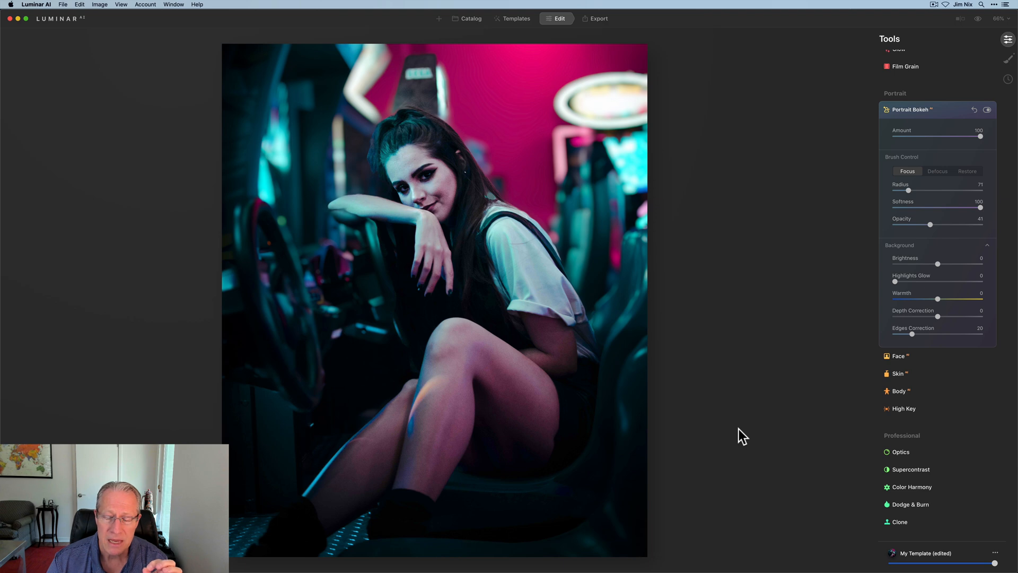
# Push the Portrait Bokeh Amount to 100 and review the red focus mask
pyautogui.click(607, 529)
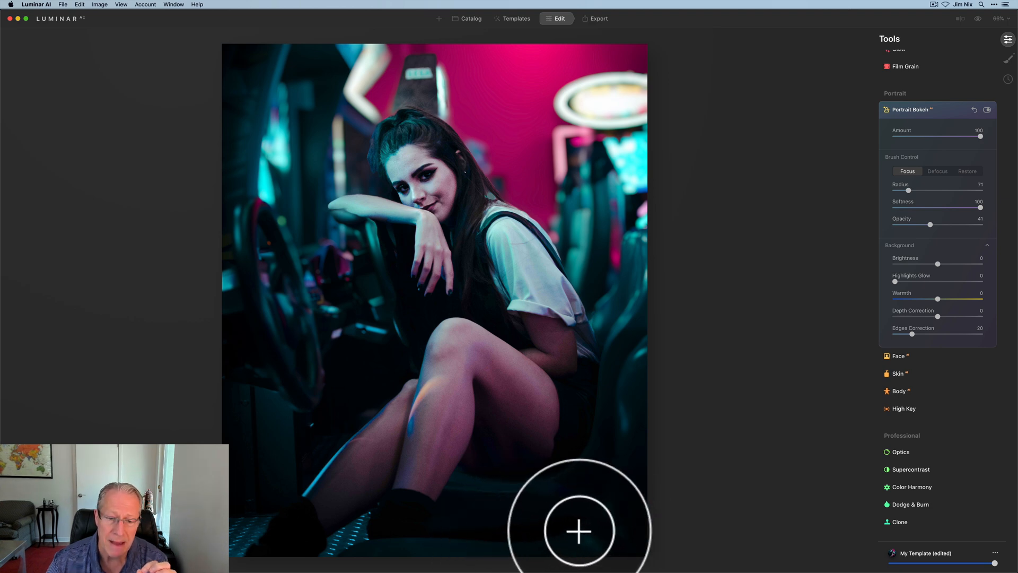
pyautogui.moveTo(539, 477)
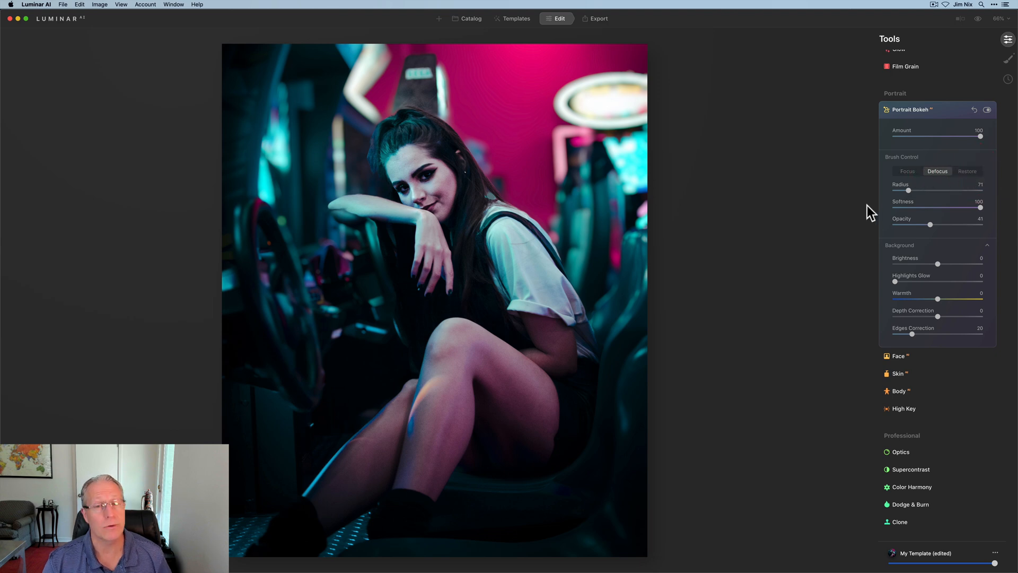
# Select the Defocus brush mode with Opacity at 100
pyautogui.click(907, 171)
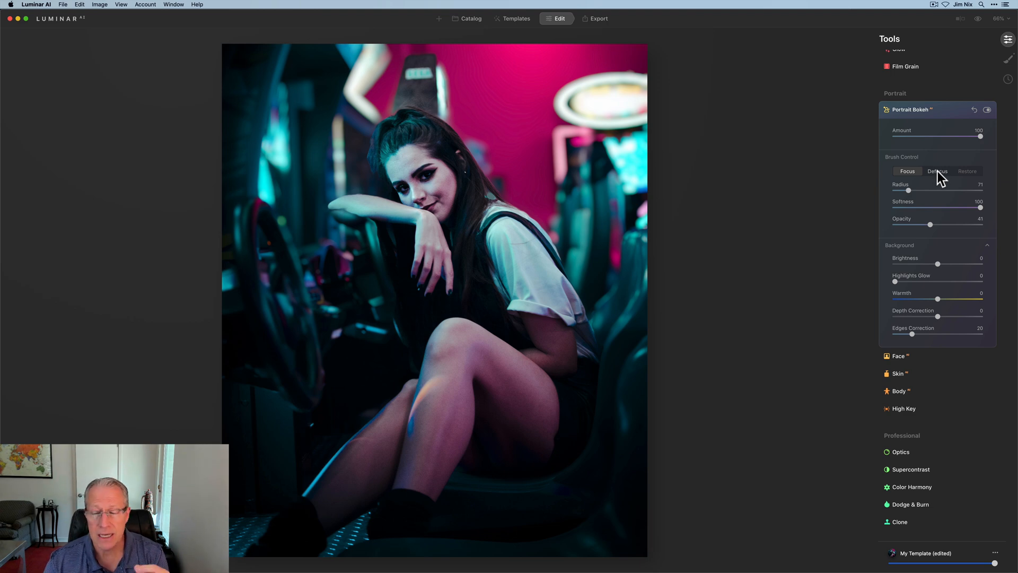
pyautogui.click(938, 170)
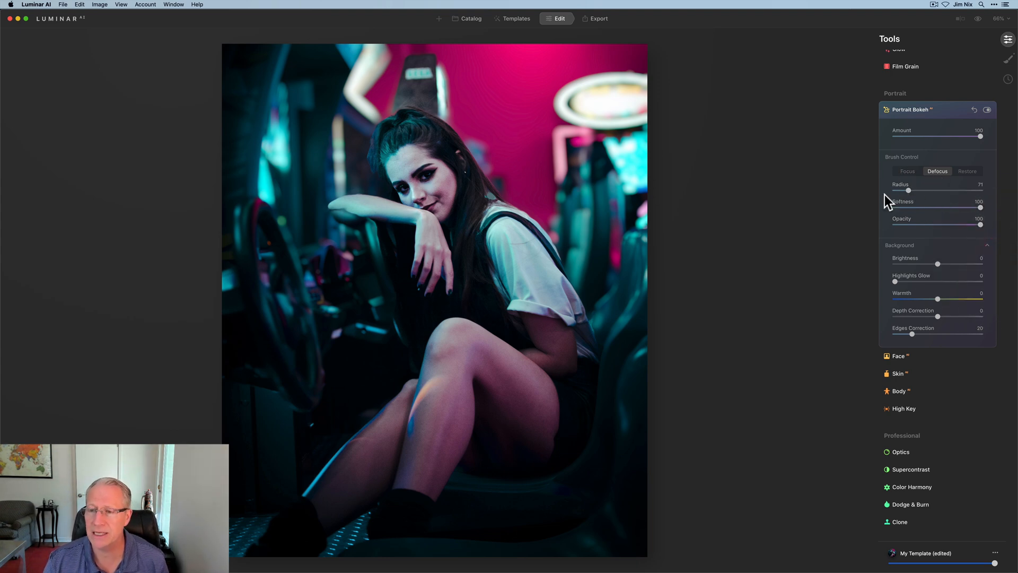
pyautogui.moveTo(938, 198)
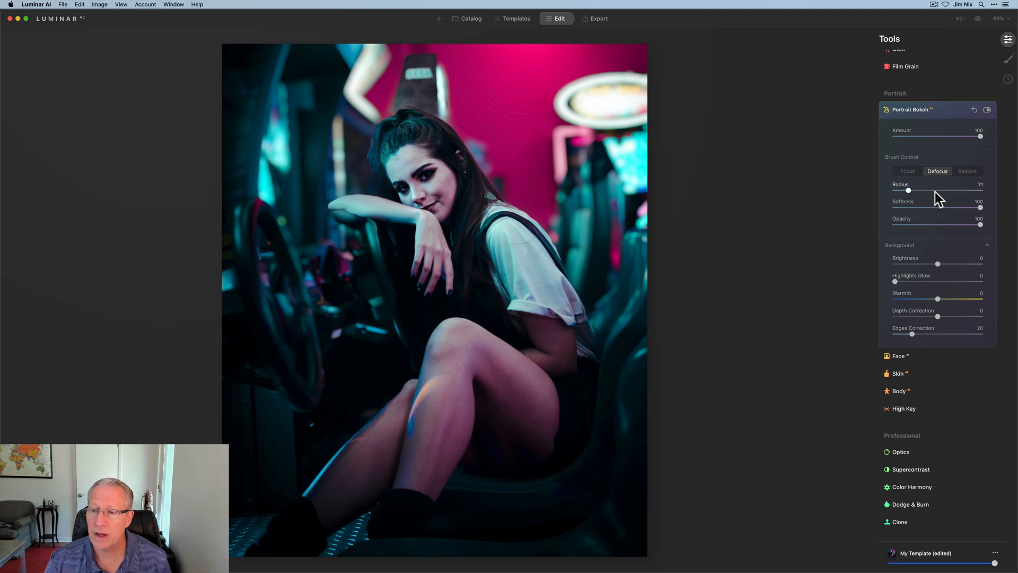
pyautogui.moveTo(810, 190)
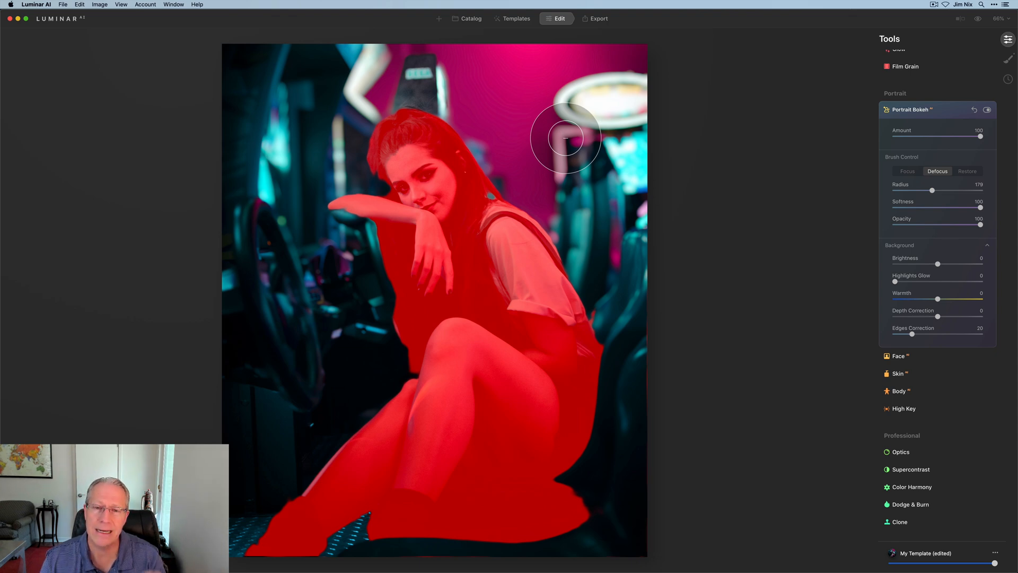
pyautogui.moveTo(518, 112)
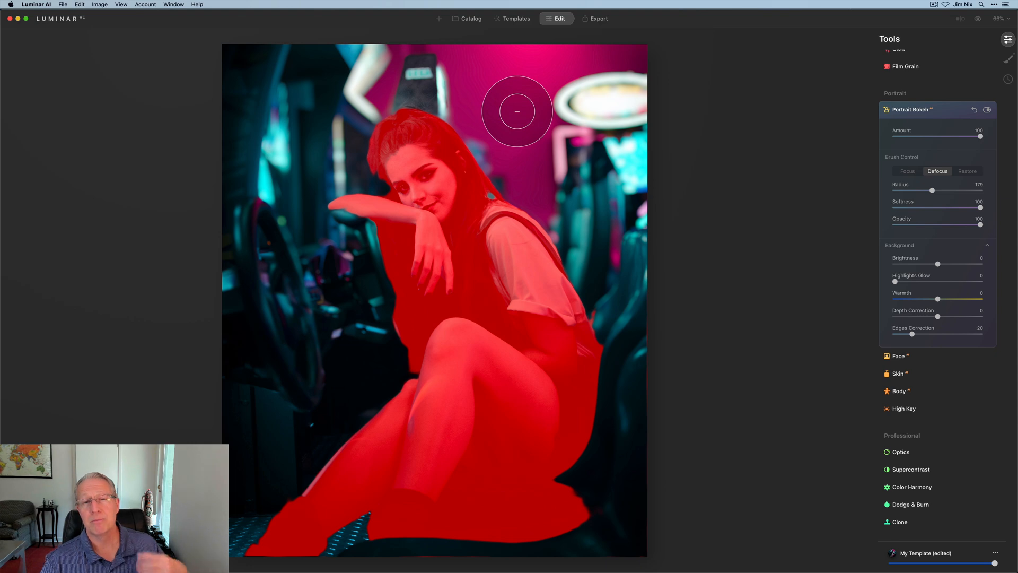
pyautogui.moveTo(574, 125)
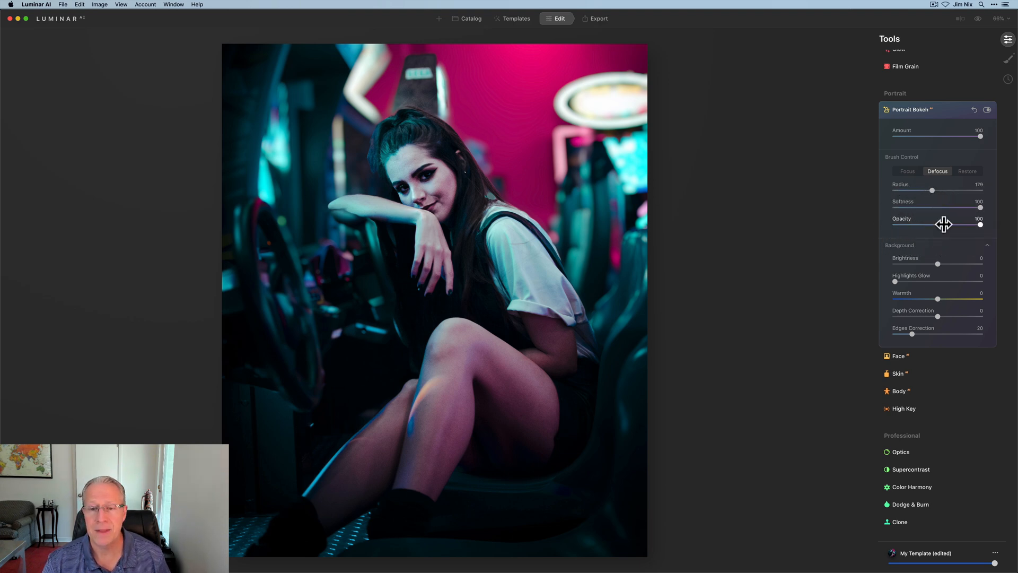
pyautogui.moveTo(896, 181)
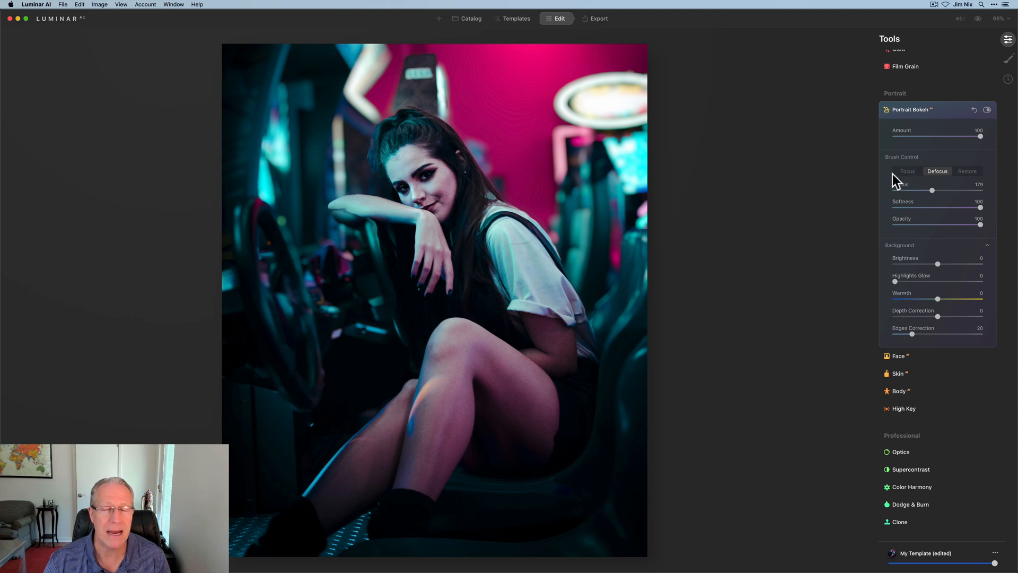
# Toggle between Focus and Defocus brush modes, ending on Defocus with Radius 71
pyautogui.click(907, 171)
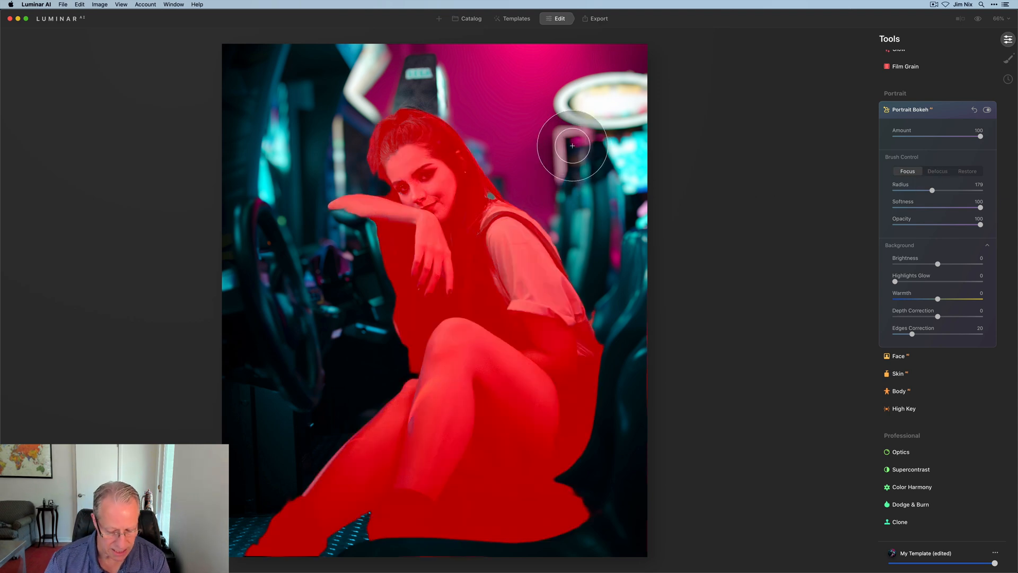
pyautogui.click(938, 171)
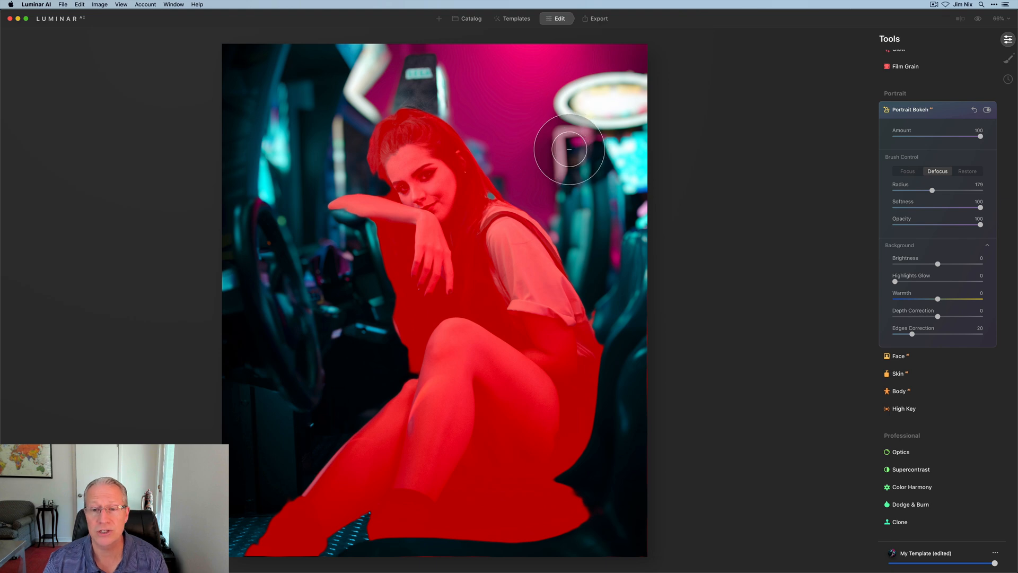
pyautogui.click(908, 170)
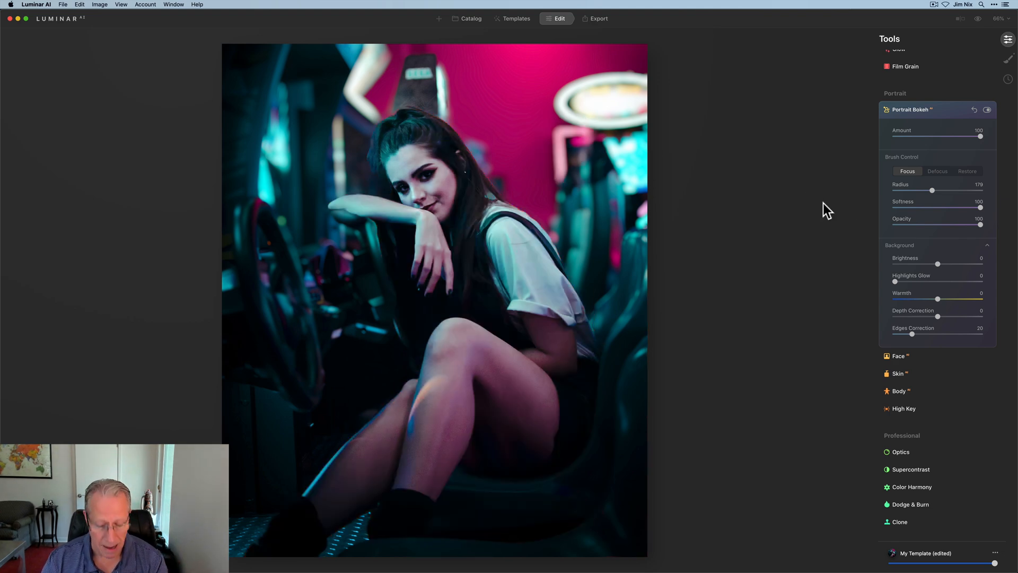
pyautogui.click(938, 171)
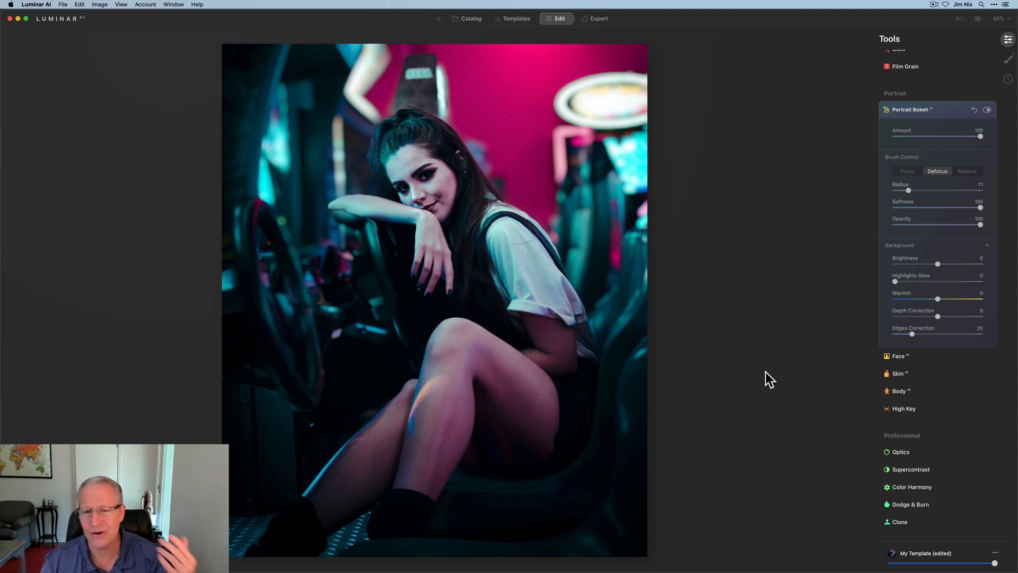
pyautogui.moveTo(770, 356)
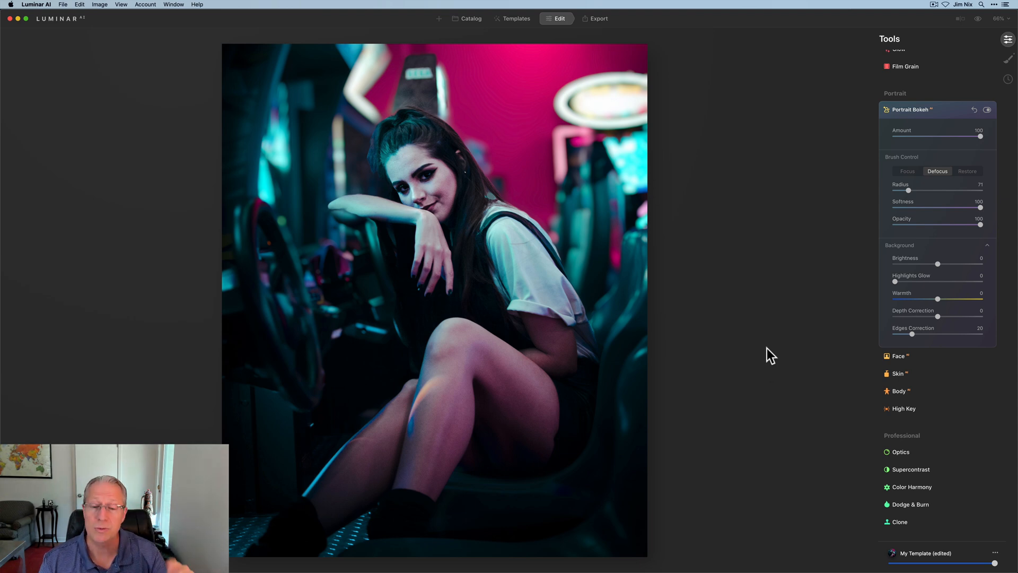
# Switch to the Focus brush at Radius 35 to restore sharpness over the woman
pyautogui.click(967, 171)
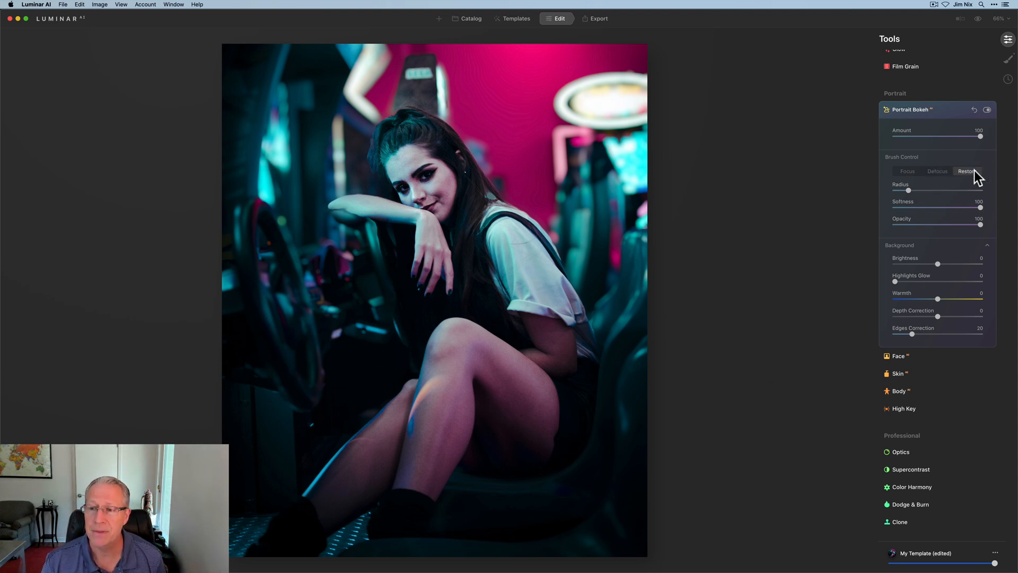
pyautogui.click(968, 170)
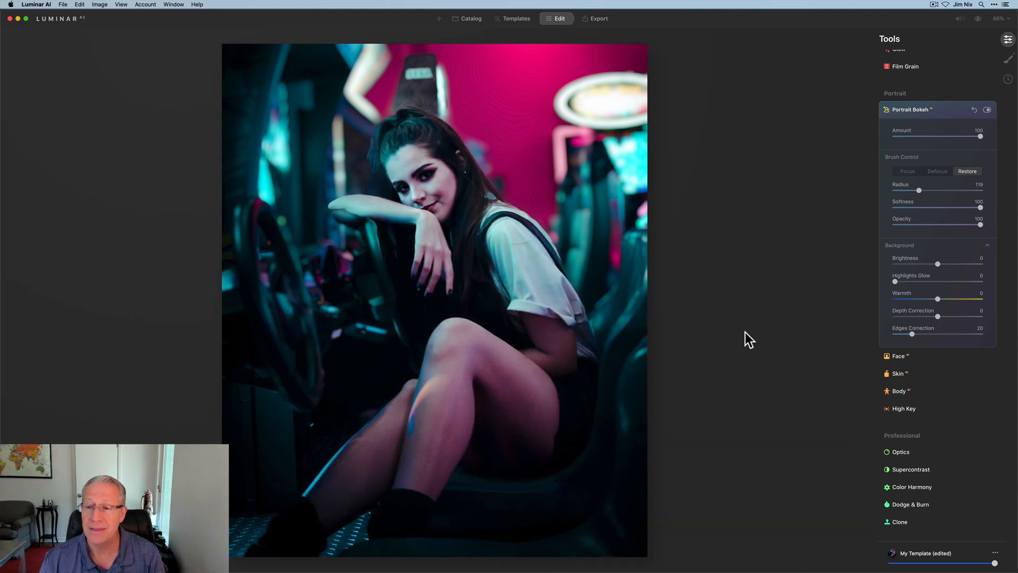
pyautogui.click(937, 171)
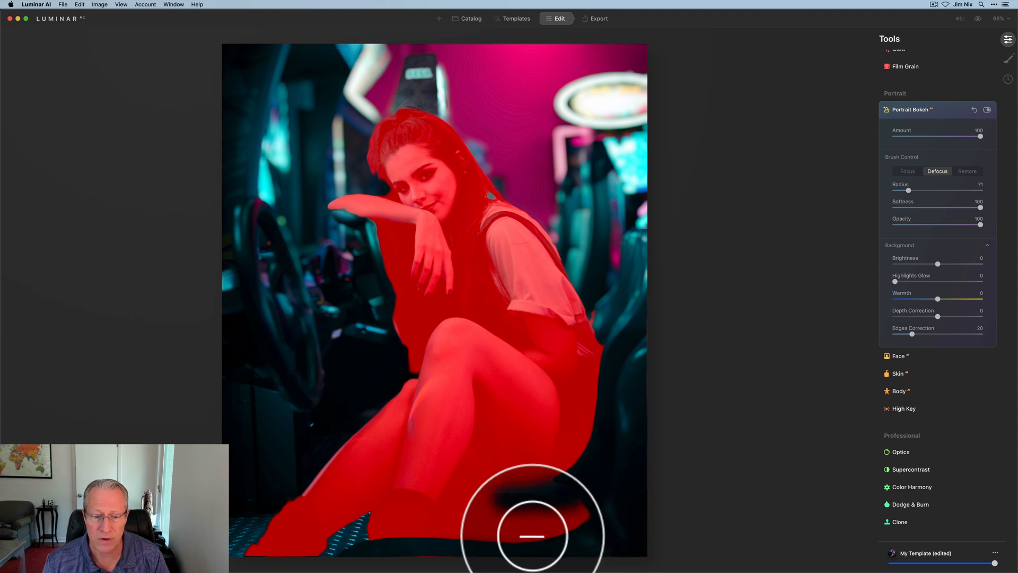
pyautogui.moveTo(497, 544)
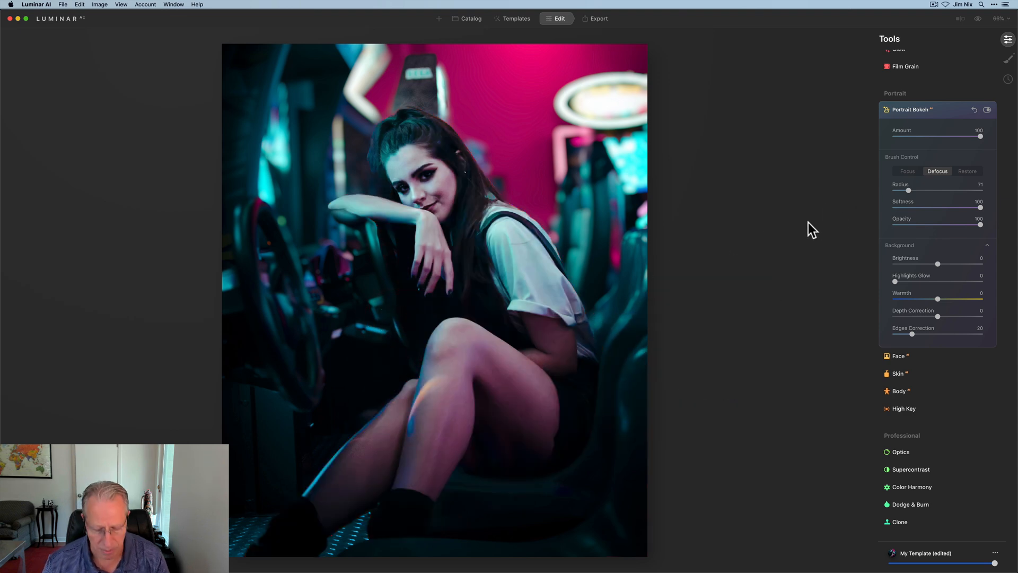
pyautogui.click(906, 171)
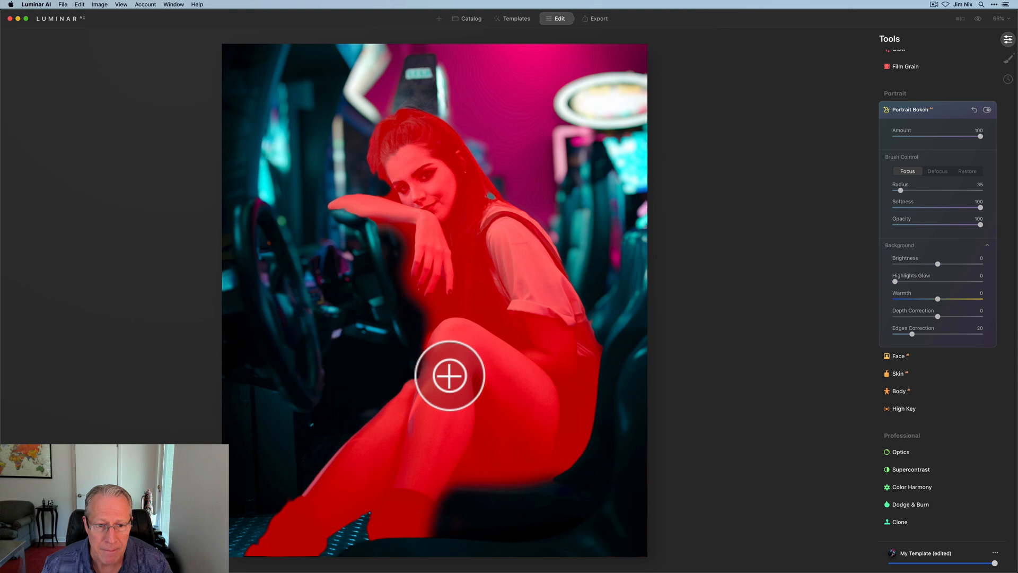
pyautogui.moveTo(436, 447)
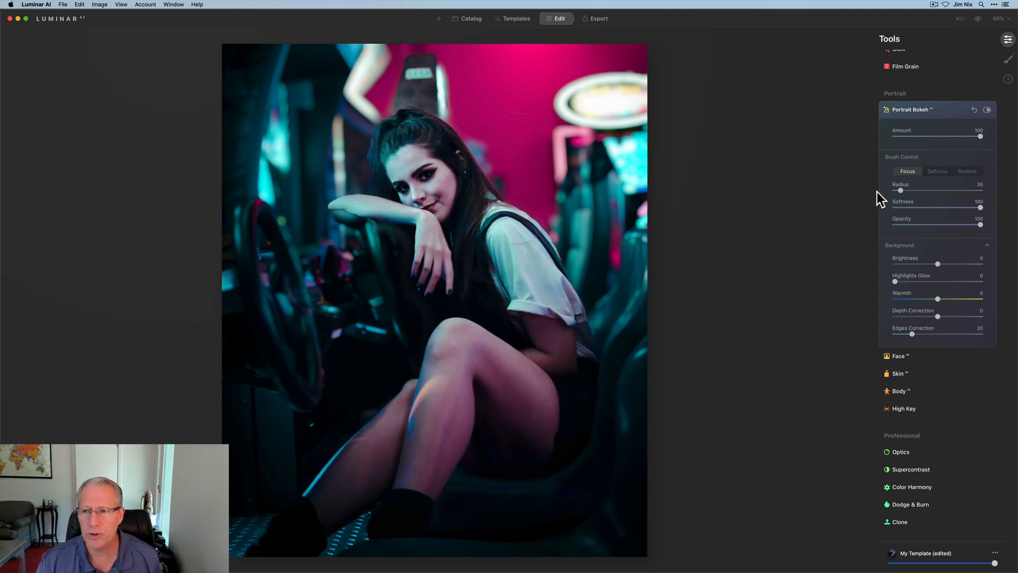
pyautogui.moveTo(983, 138)
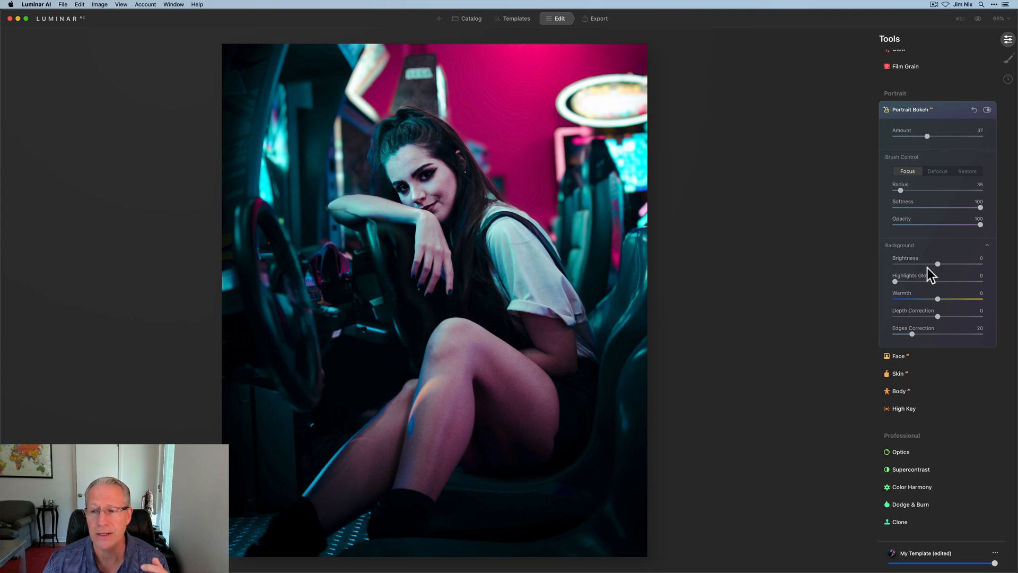
# Lower Portrait Bokeh Amount to 37 and Background Brightness to -24
pyautogui.click(537, 304)
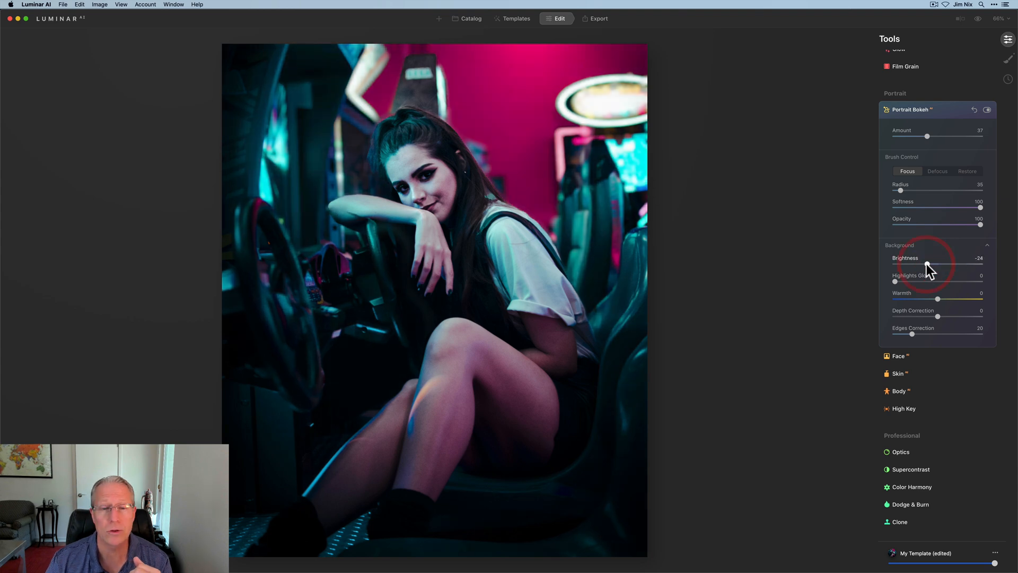
pyautogui.moveTo(893, 301)
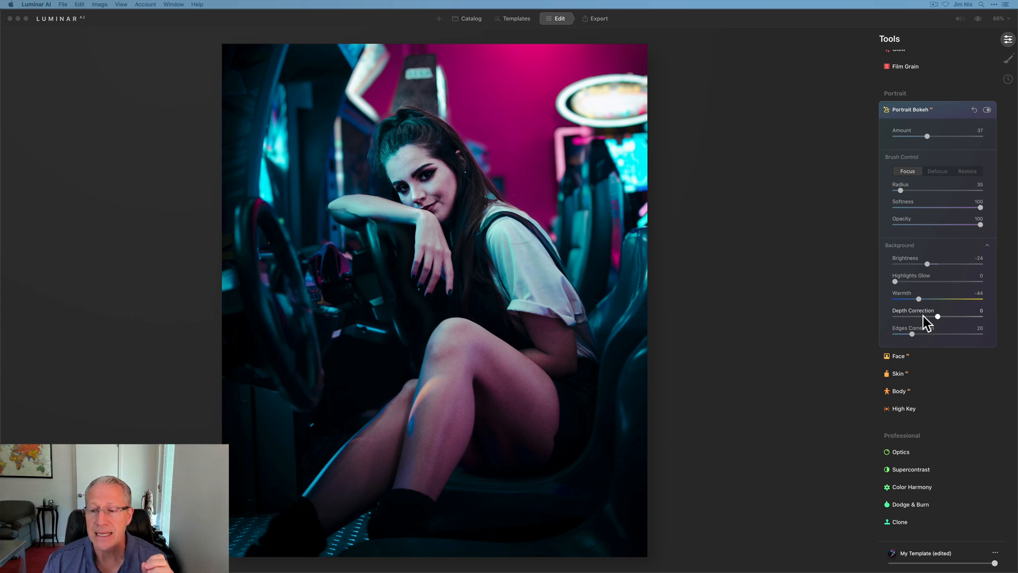
pyautogui.moveTo(942, 323)
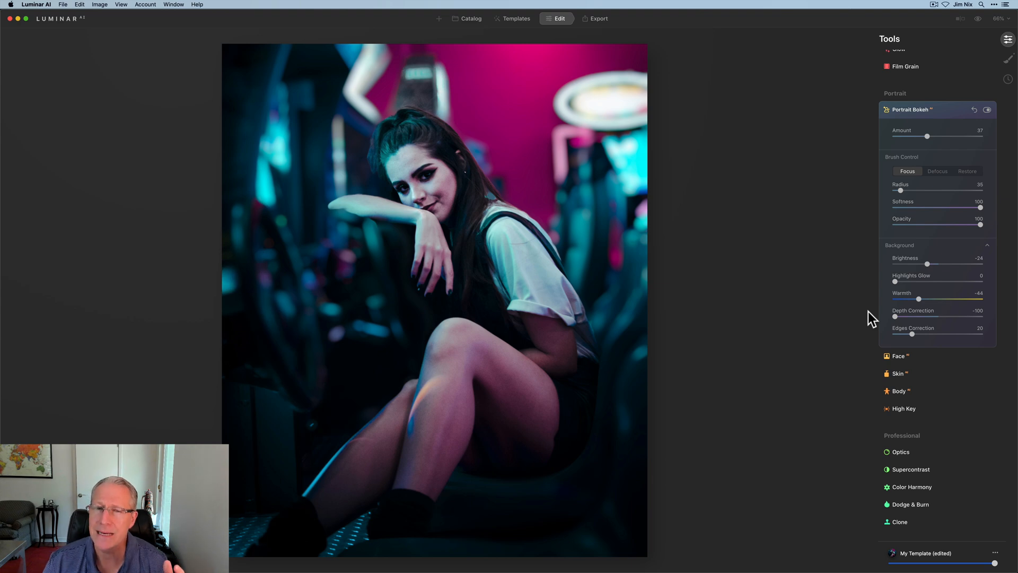
pyautogui.moveTo(897, 325)
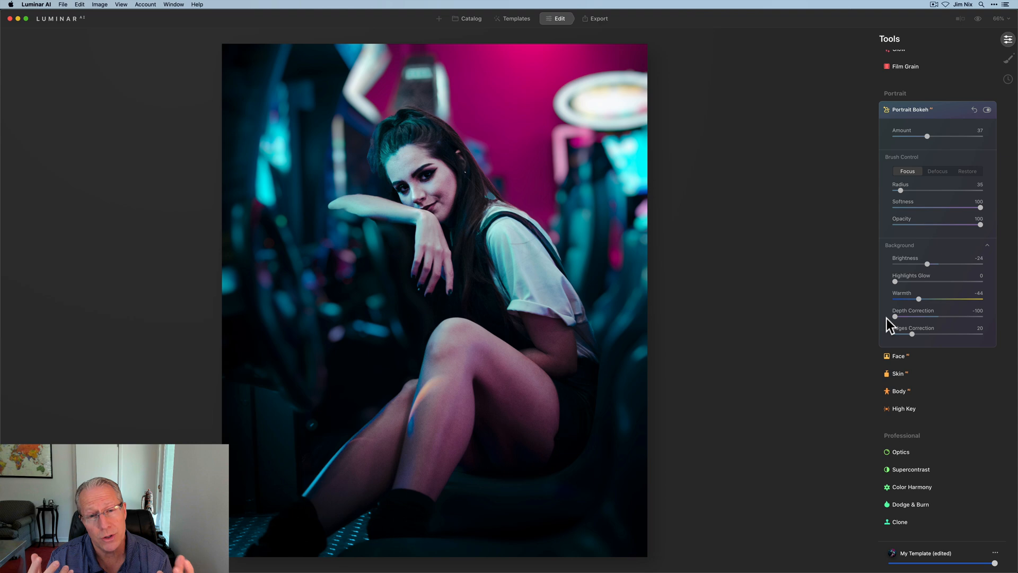
# Test Depth Correction at -100, settle on -31, and drop Amount to 29
pyautogui.click(465, 362)
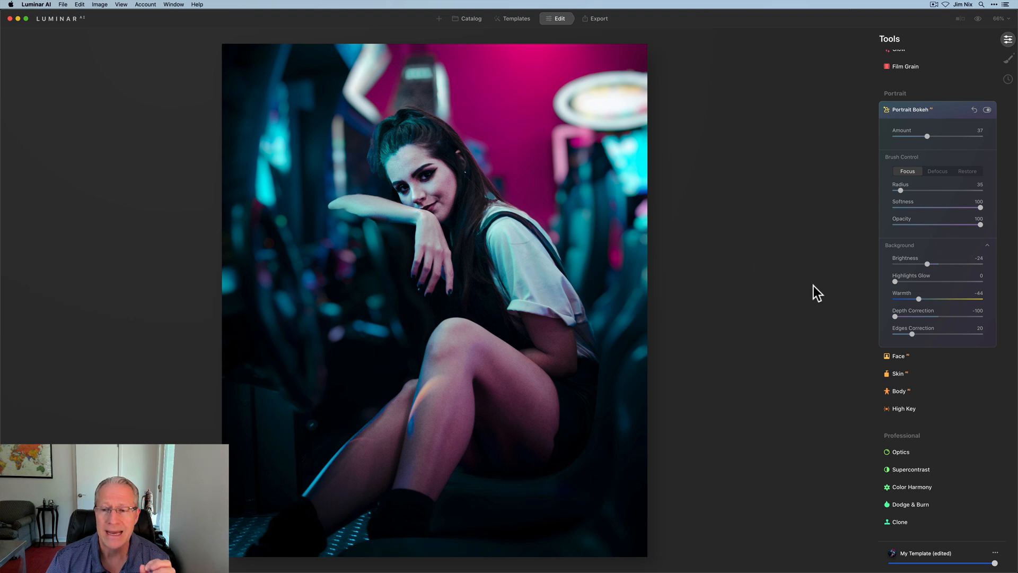
pyautogui.moveTo(921, 322)
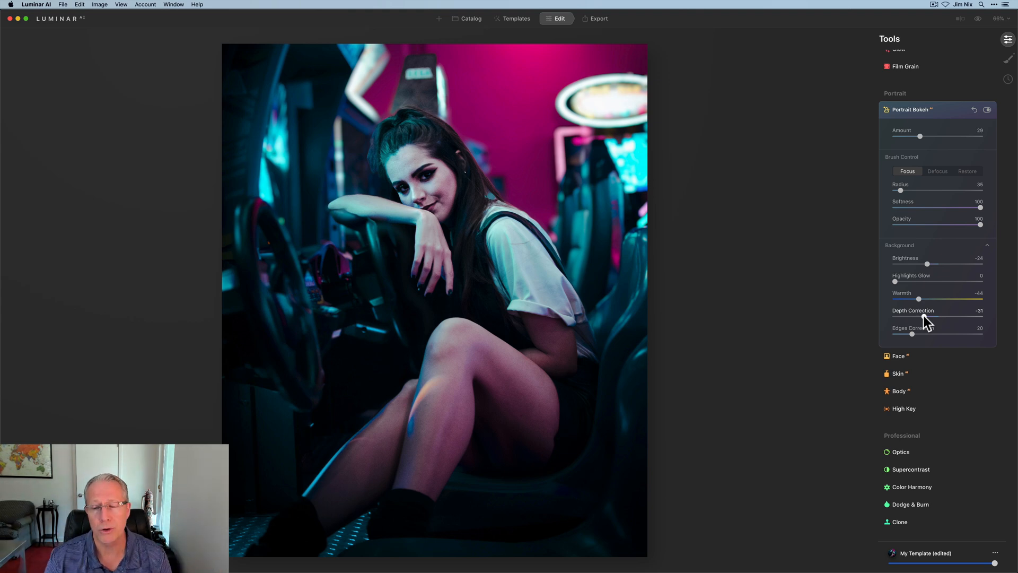
pyautogui.moveTo(912, 339)
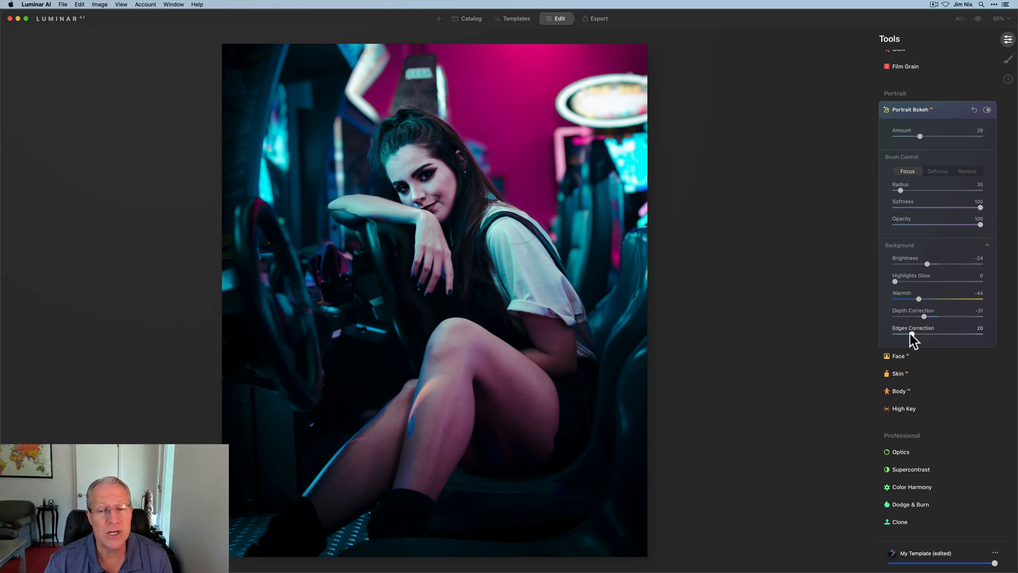
pyautogui.moveTo(731, 236)
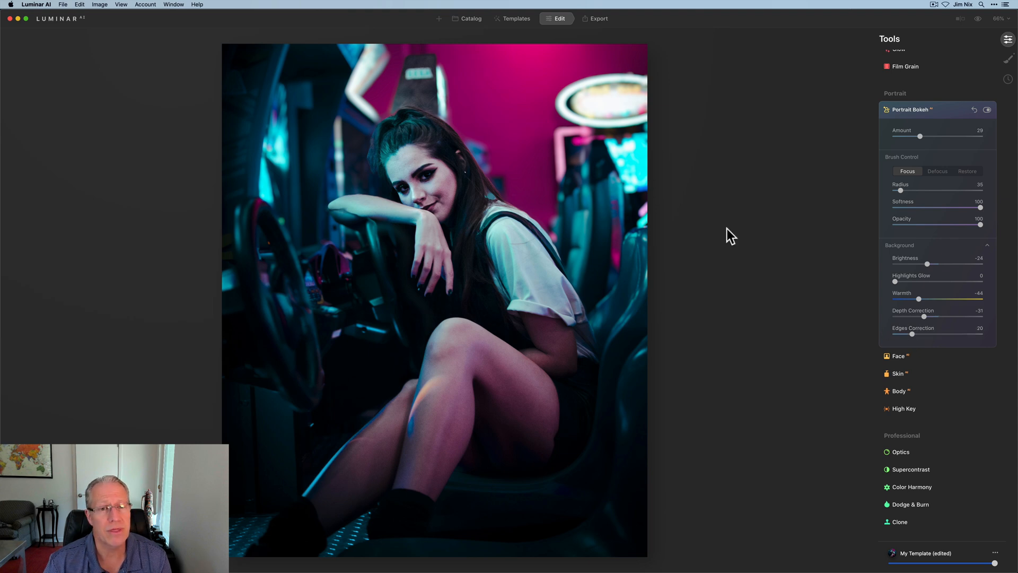
pyautogui.moveTo(954, 121)
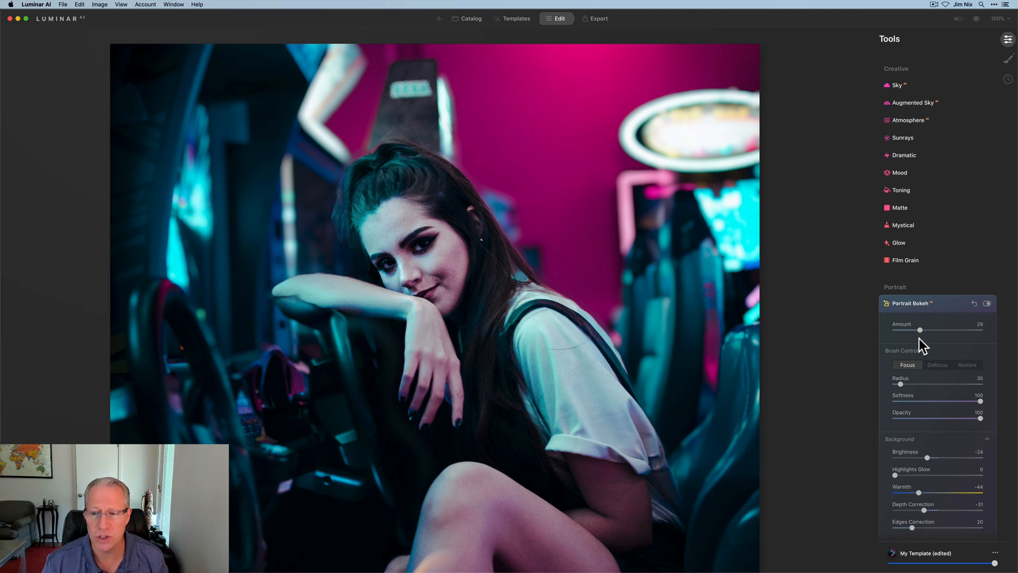
# At 100% zoom, test Edges Correction at 100, then drop it to 0
pyautogui.scroll(-3)
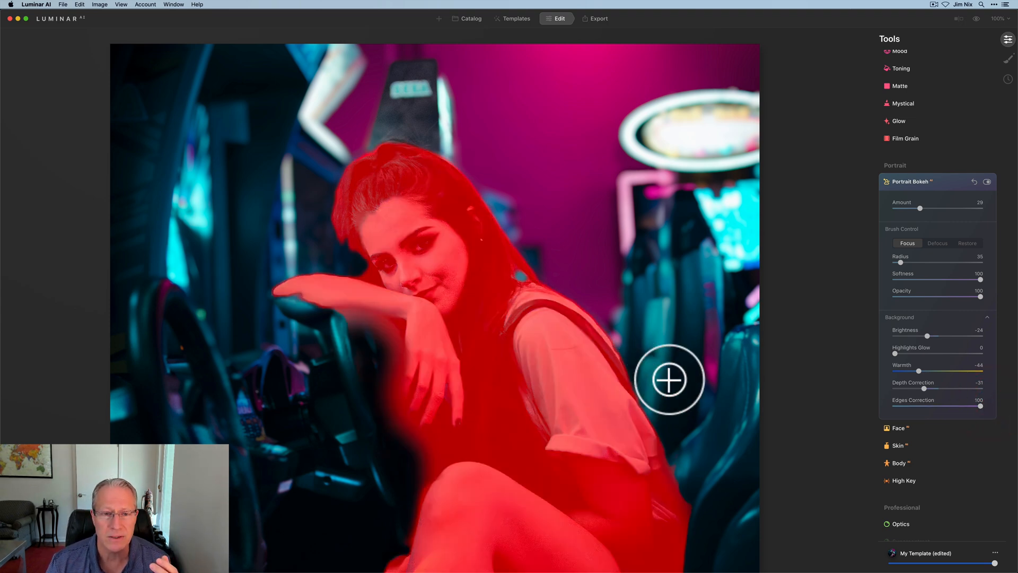
pyautogui.moveTo(474, 200)
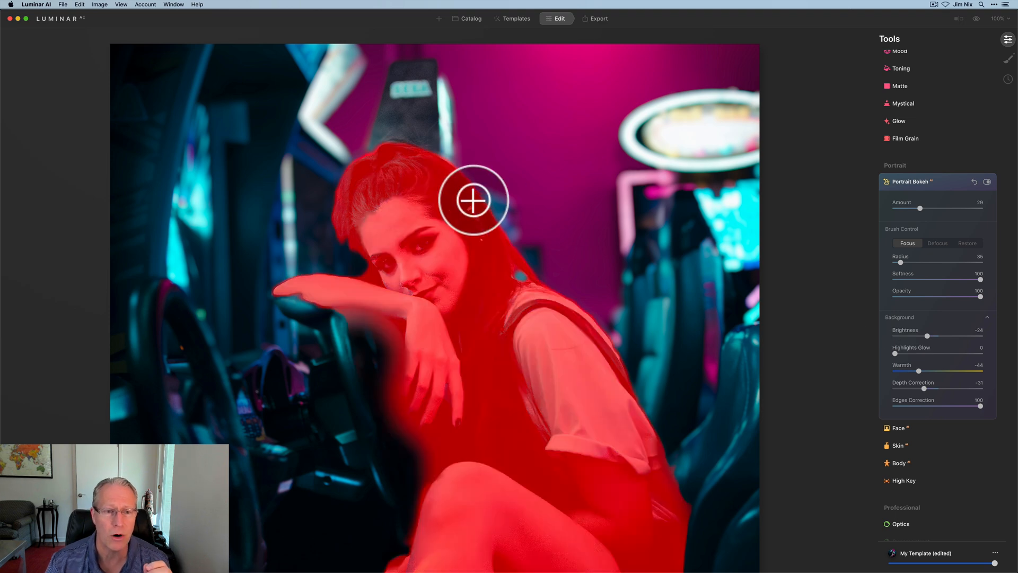
pyautogui.moveTo(371, 265)
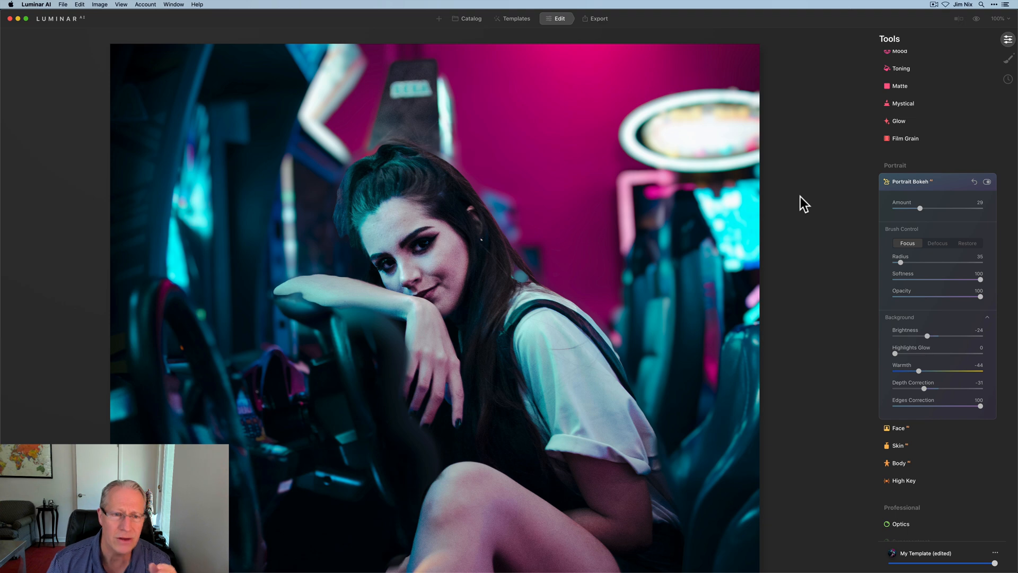
pyautogui.moveTo(916, 402)
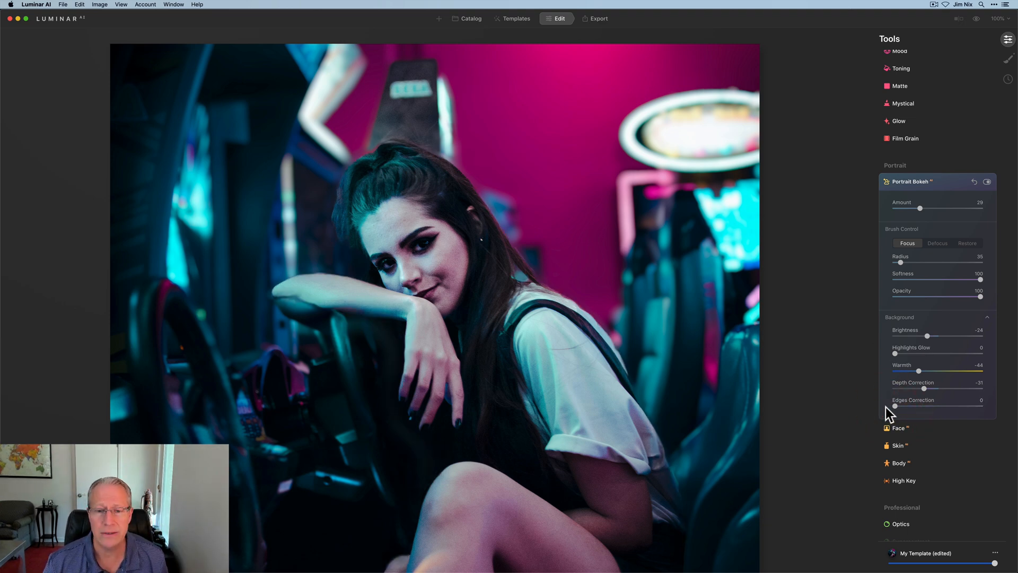
# Reset Edges Correction to 20, compare before/after, and set brush Opacity to 26
pyautogui.click(448, 383)
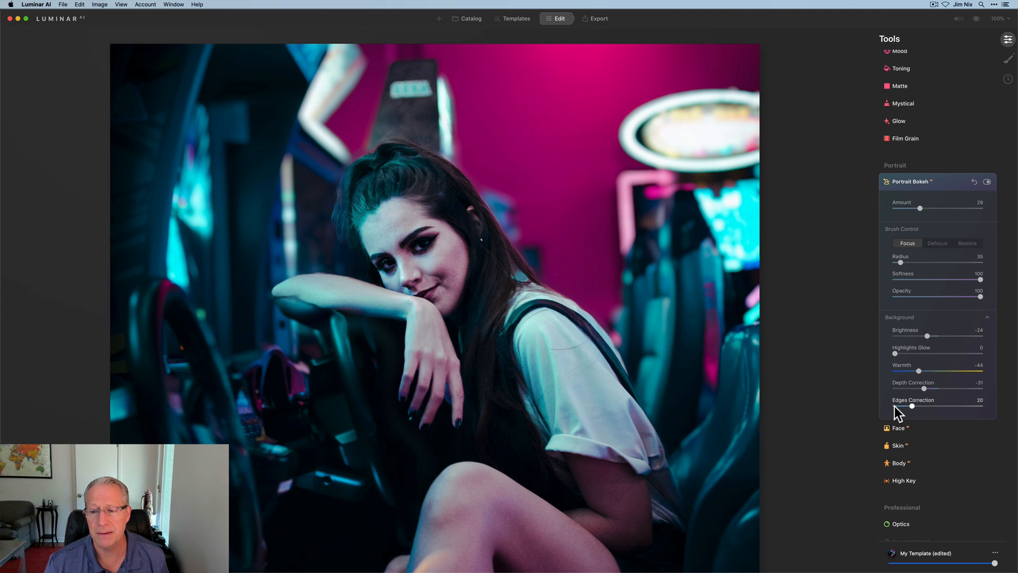
pyautogui.moveTo(920, 411)
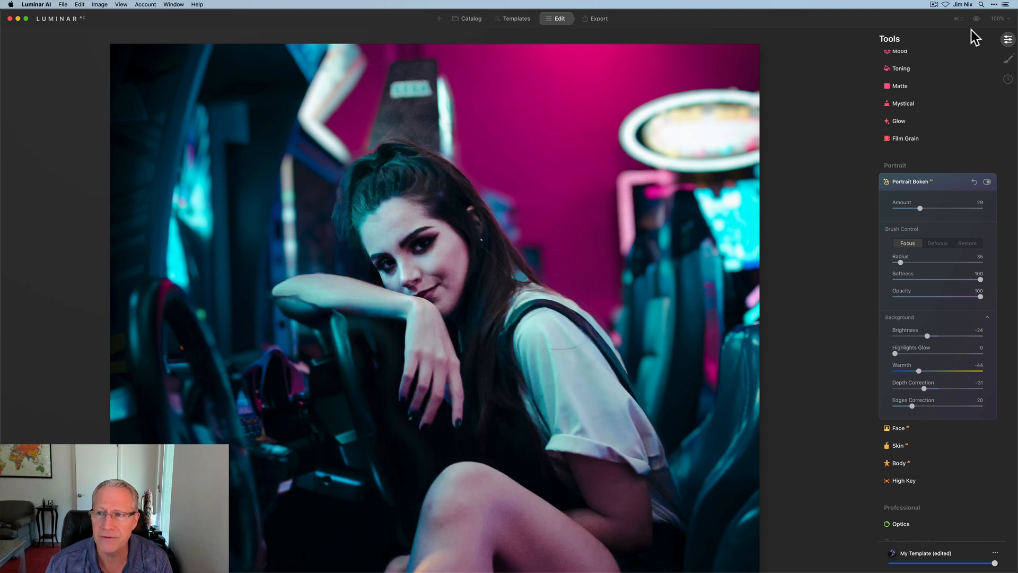
pyautogui.click(982, 18)
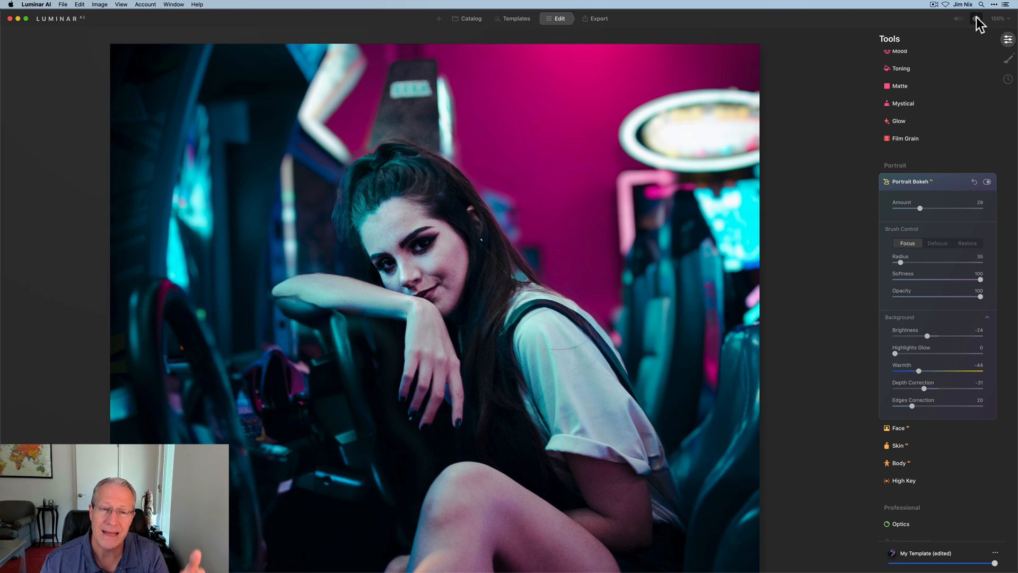
pyautogui.moveTo(925, 252)
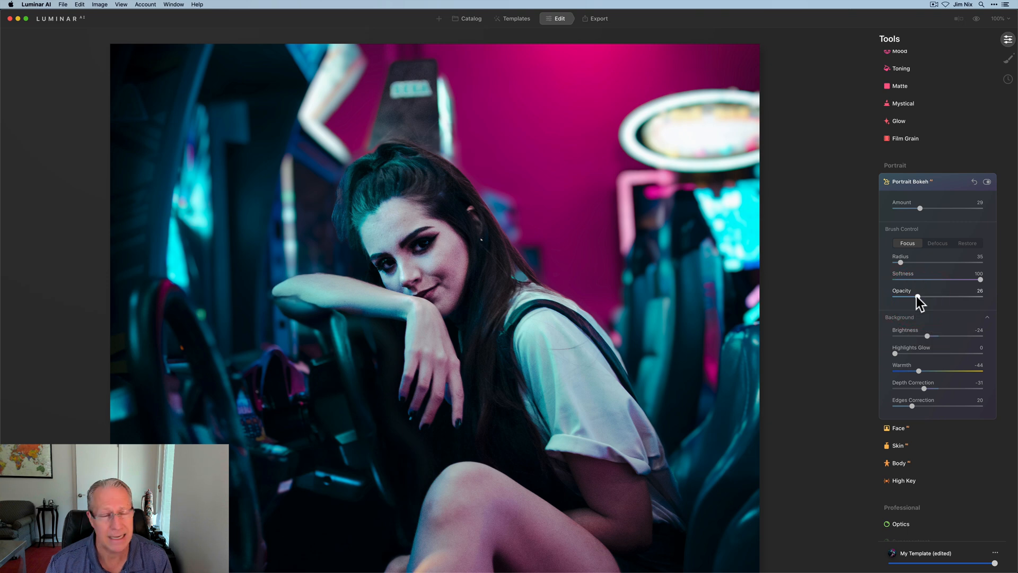
pyautogui.moveTo(921, 303)
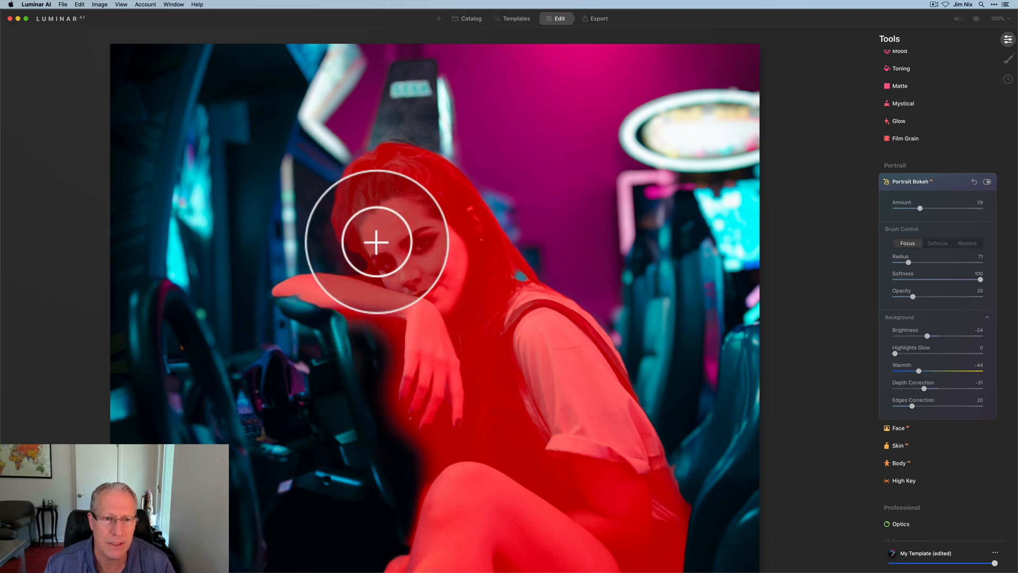
pyautogui.moveTo(404, 191)
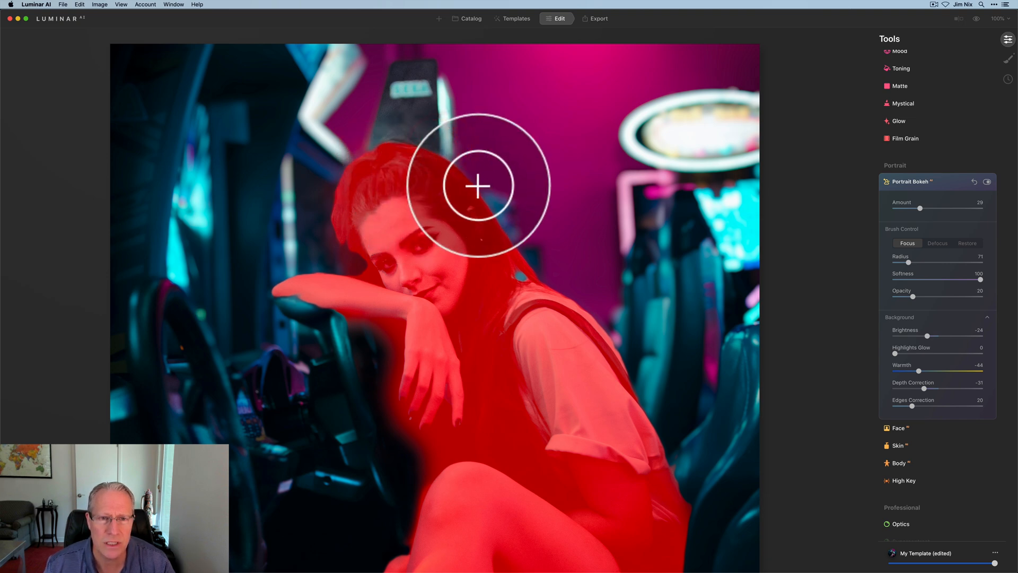
pyautogui.moveTo(506, 235)
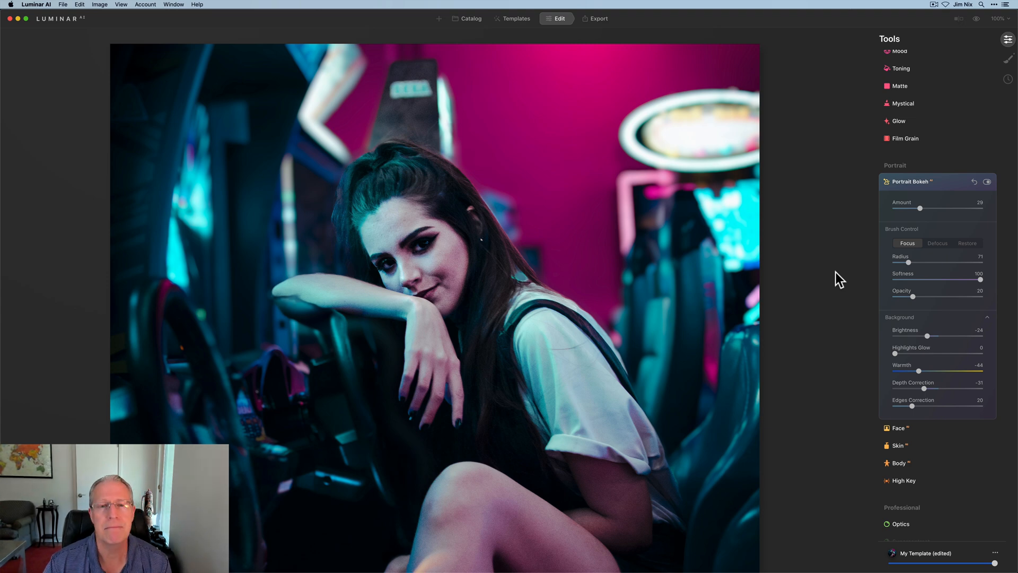
pyautogui.moveTo(906, 336)
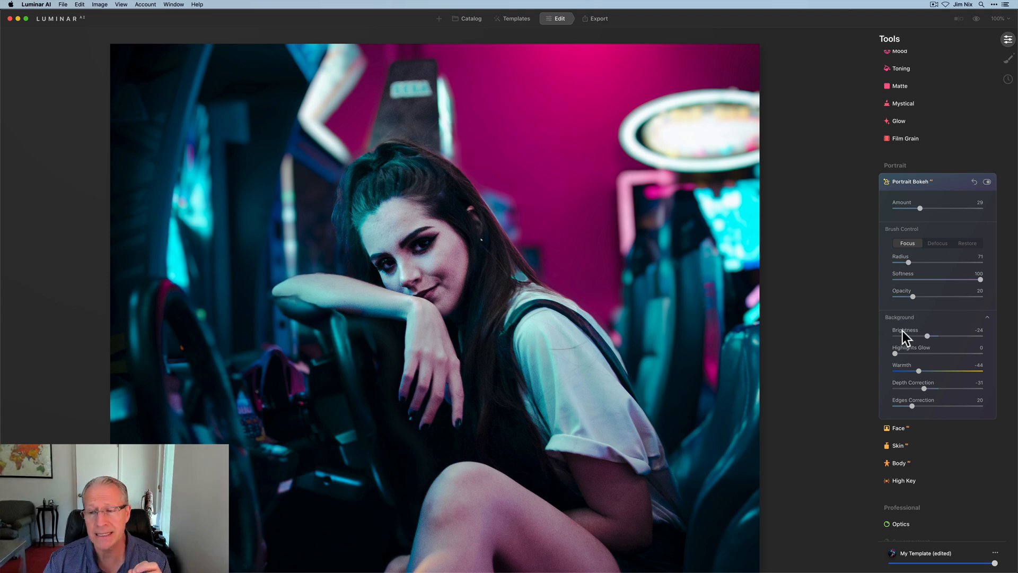
pyautogui.moveTo(924, 257)
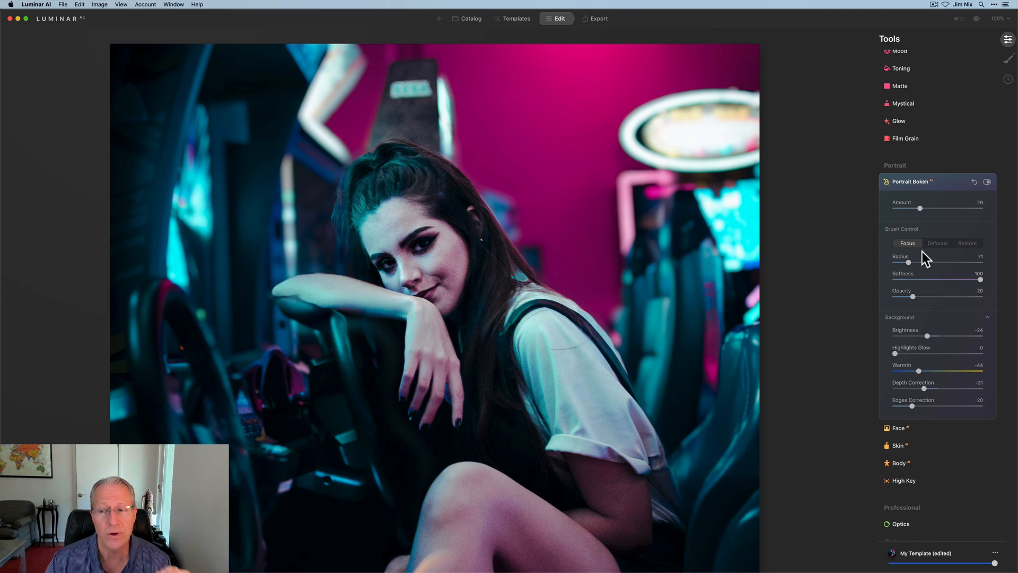
pyautogui.moveTo(930, 259)
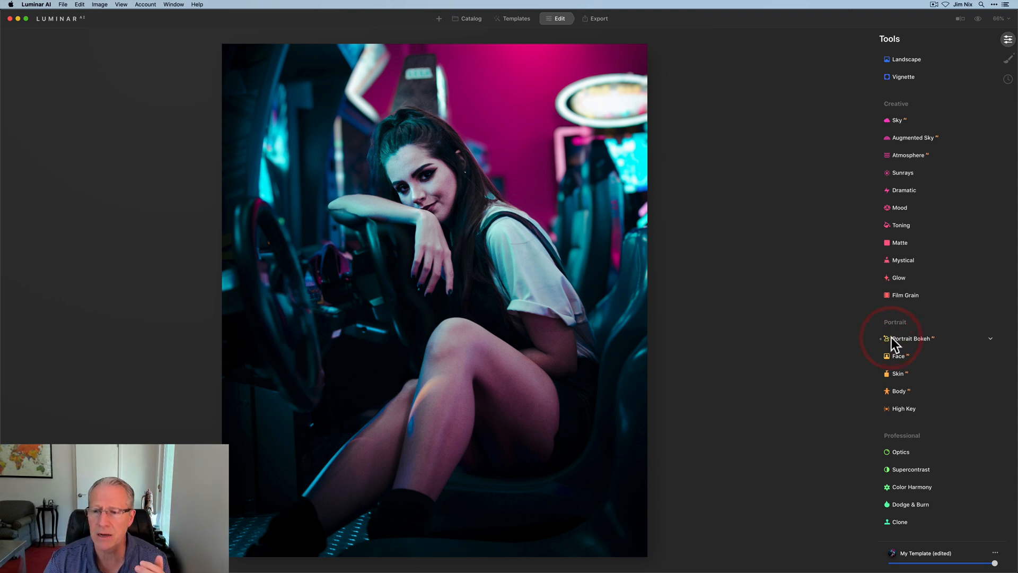
# Reopen Portrait Bokeh and ease Depth Correction from -31 to -17
pyautogui.click(911, 338)
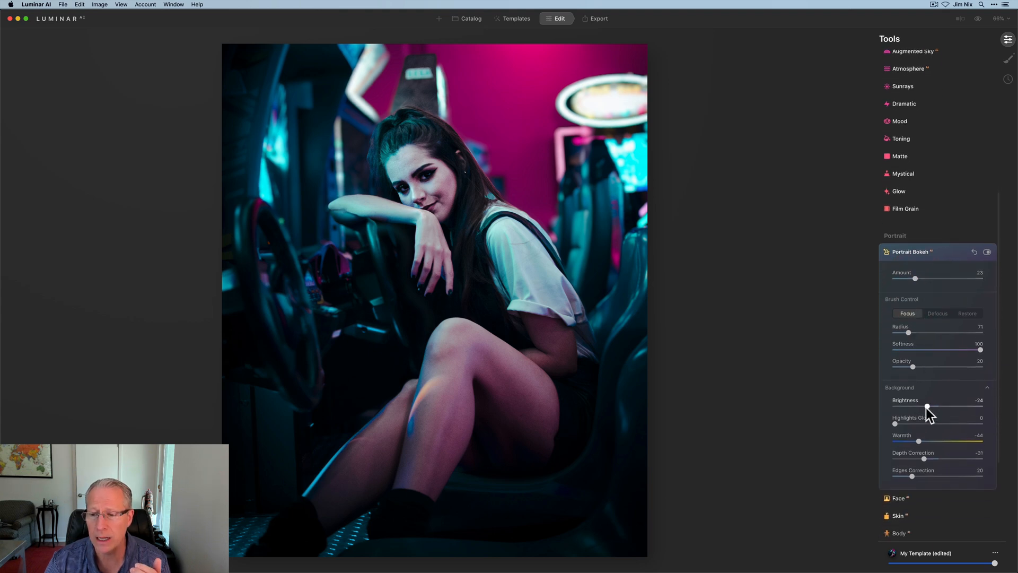
pyautogui.moveTo(927, 461)
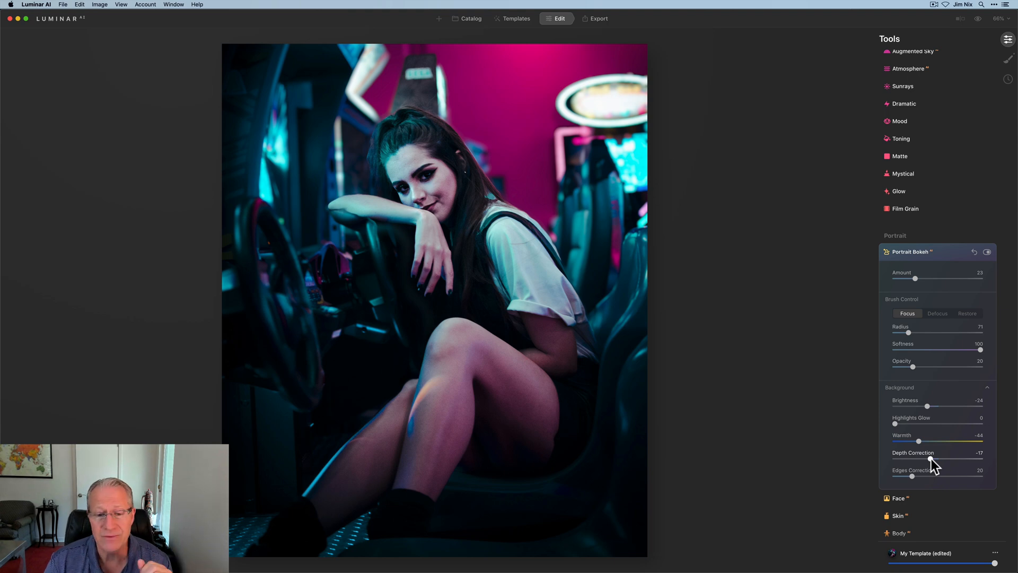
pyautogui.moveTo(934, 370)
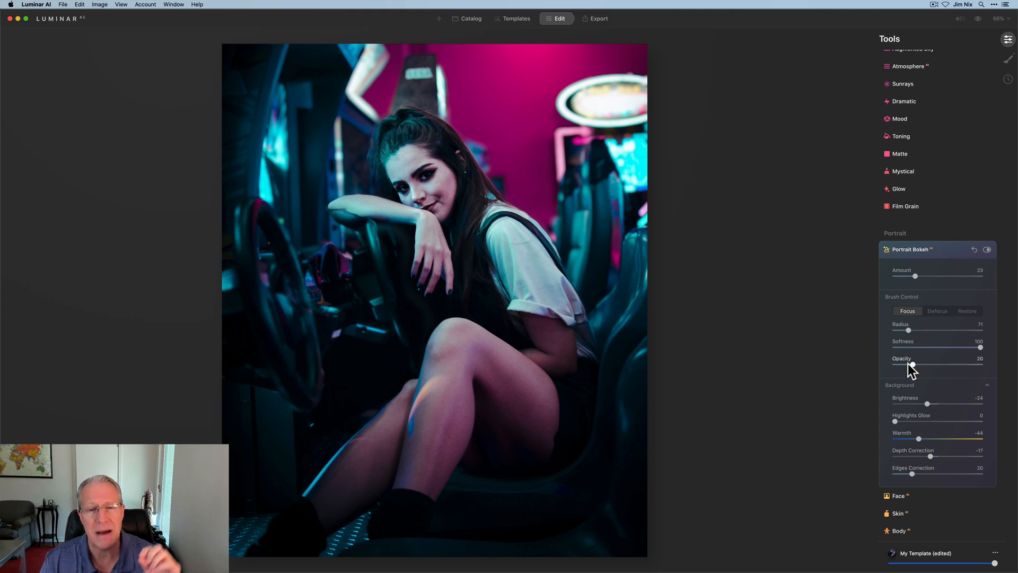
pyautogui.moveTo(616, 276)
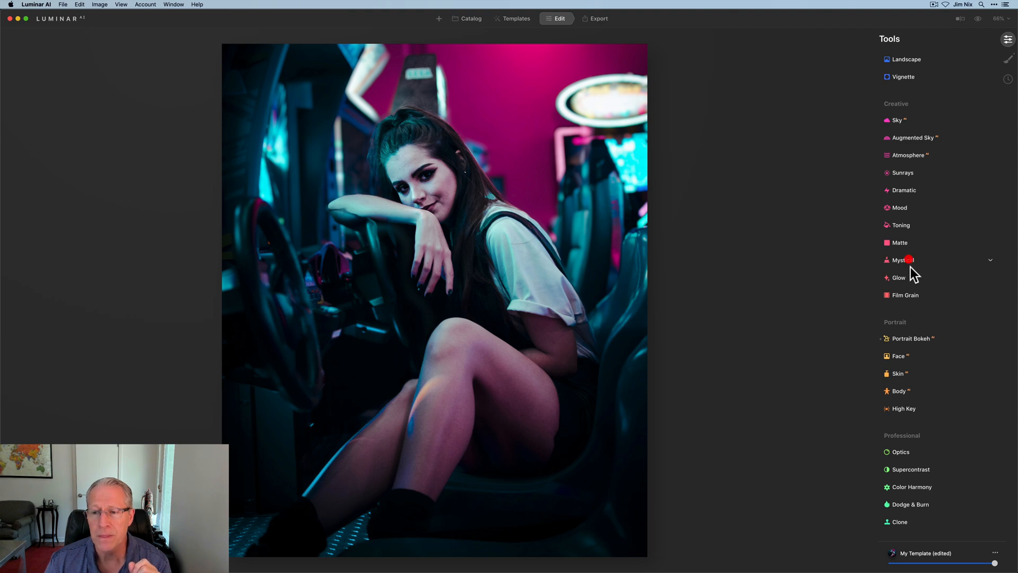
# Apply the Mystical effect at a low amount
pyautogui.click(902, 260)
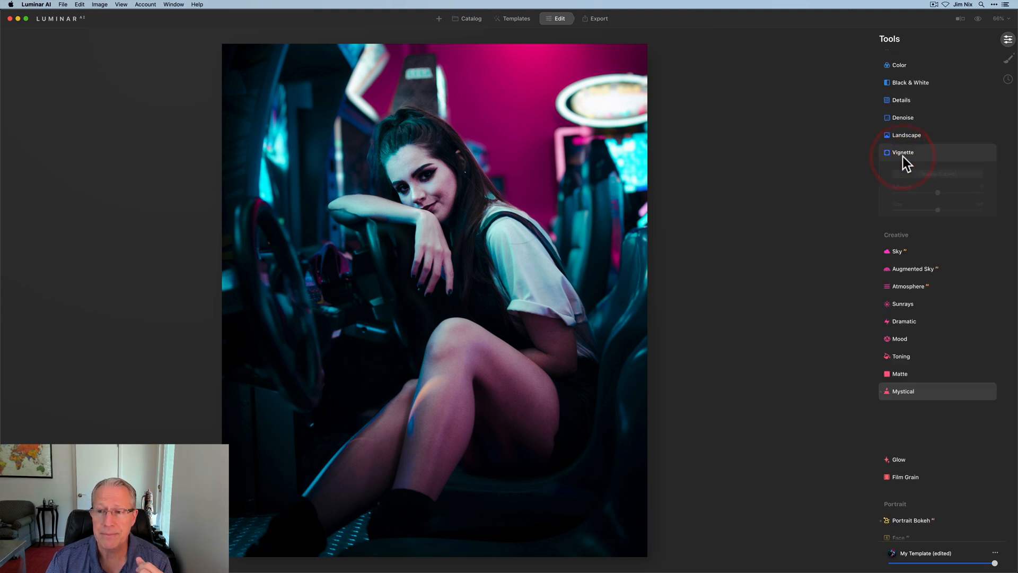
# Open the Vignette tool's settings for the portrait
pyautogui.click(902, 152)
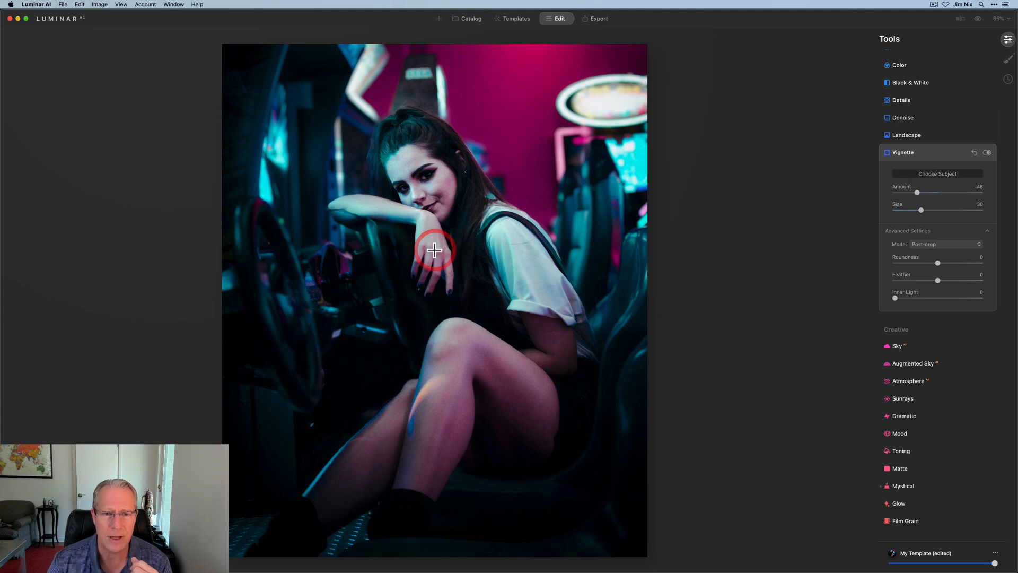
pyautogui.moveTo(919, 269)
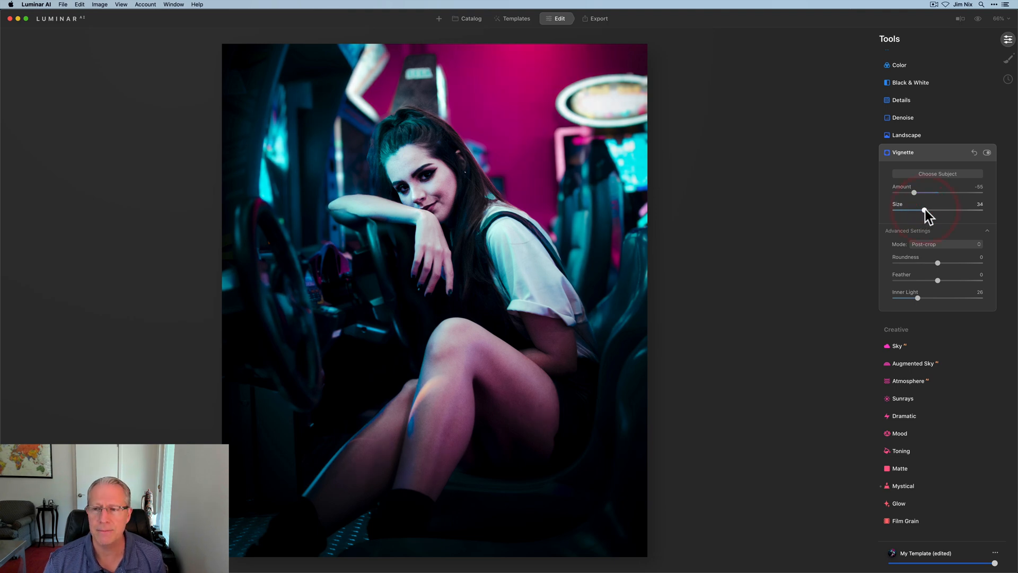
# Toggle the vignette off and back on to compare, then collapse the Vignette settings
pyautogui.click(987, 152)
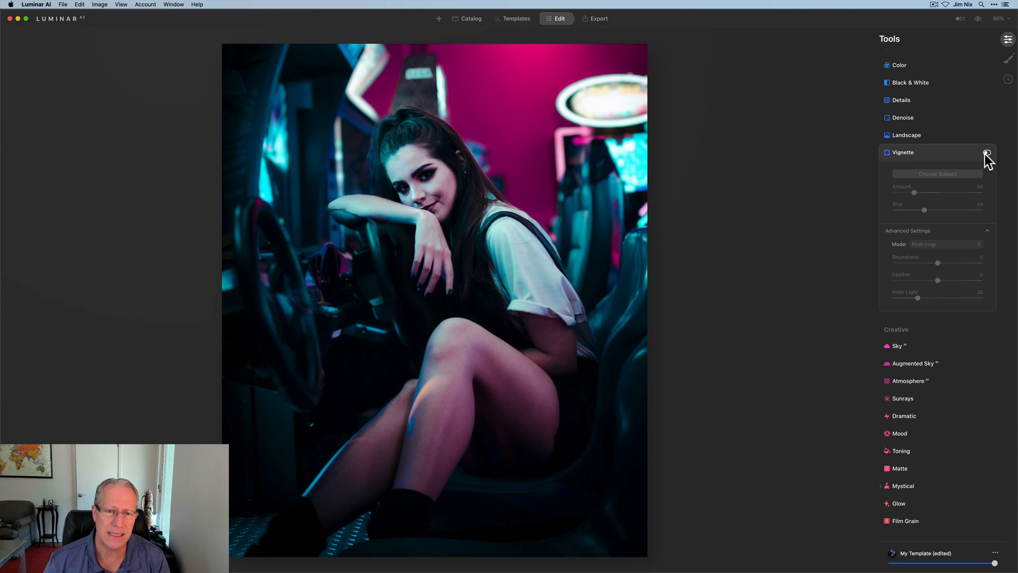
pyautogui.moveTo(987, 154)
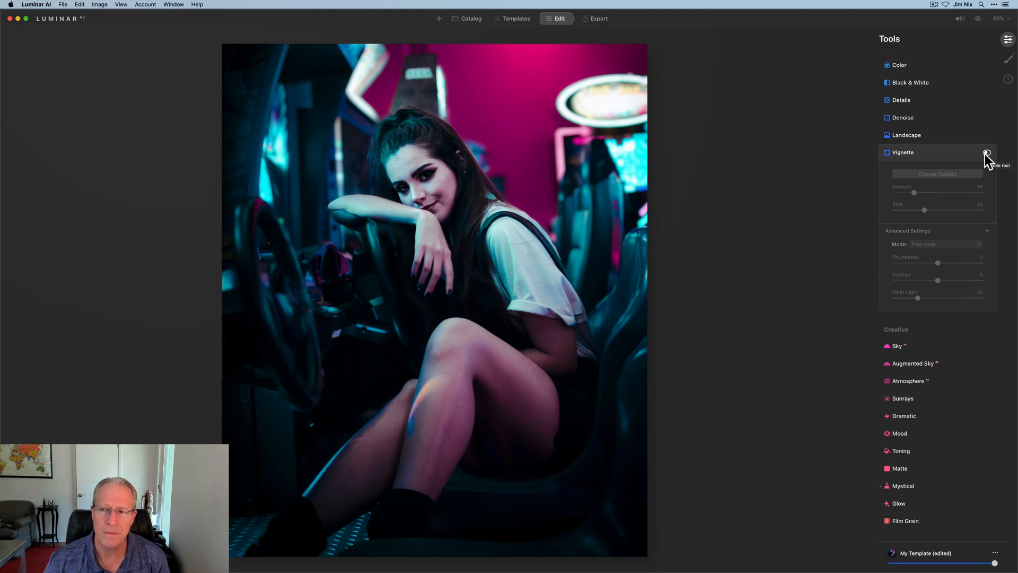
pyautogui.click(988, 153)
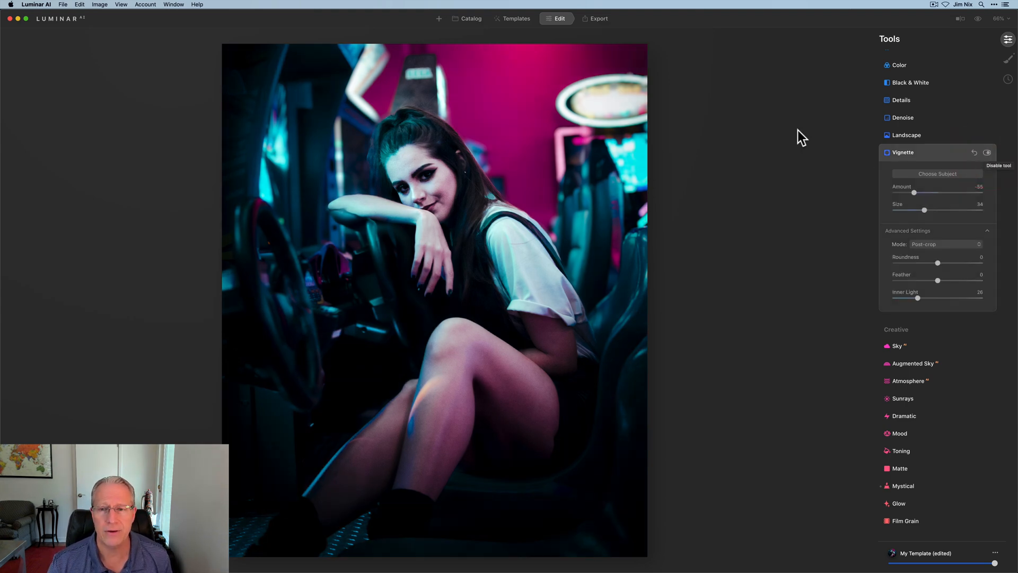
pyautogui.click(962, 18)
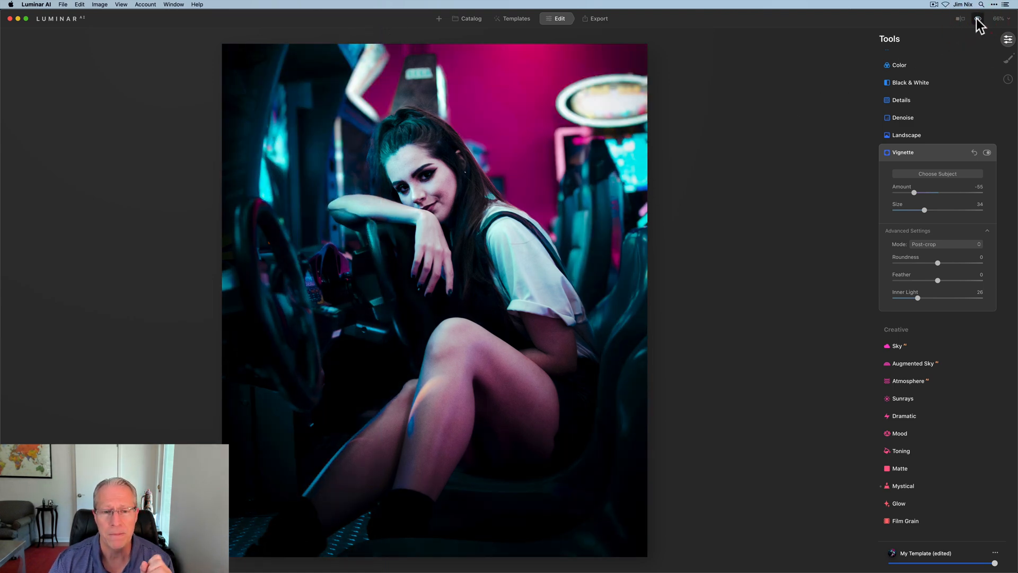
pyautogui.click(903, 152)
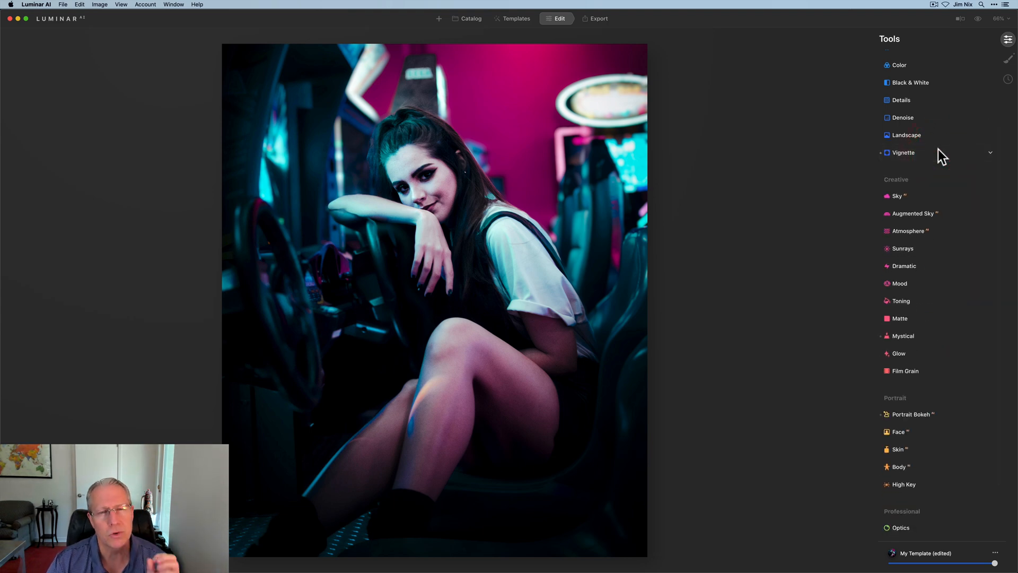
pyautogui.scroll(-3)
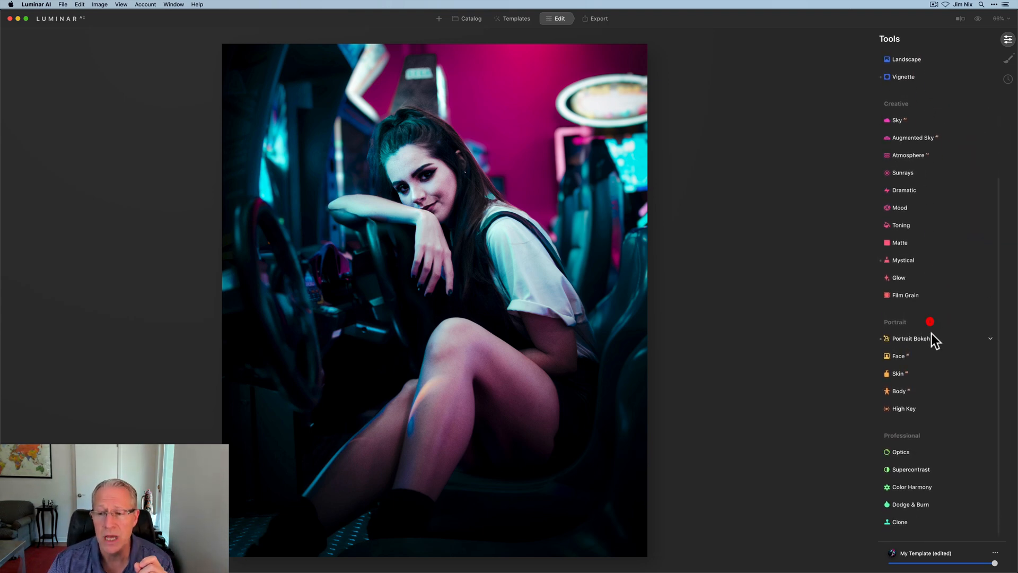